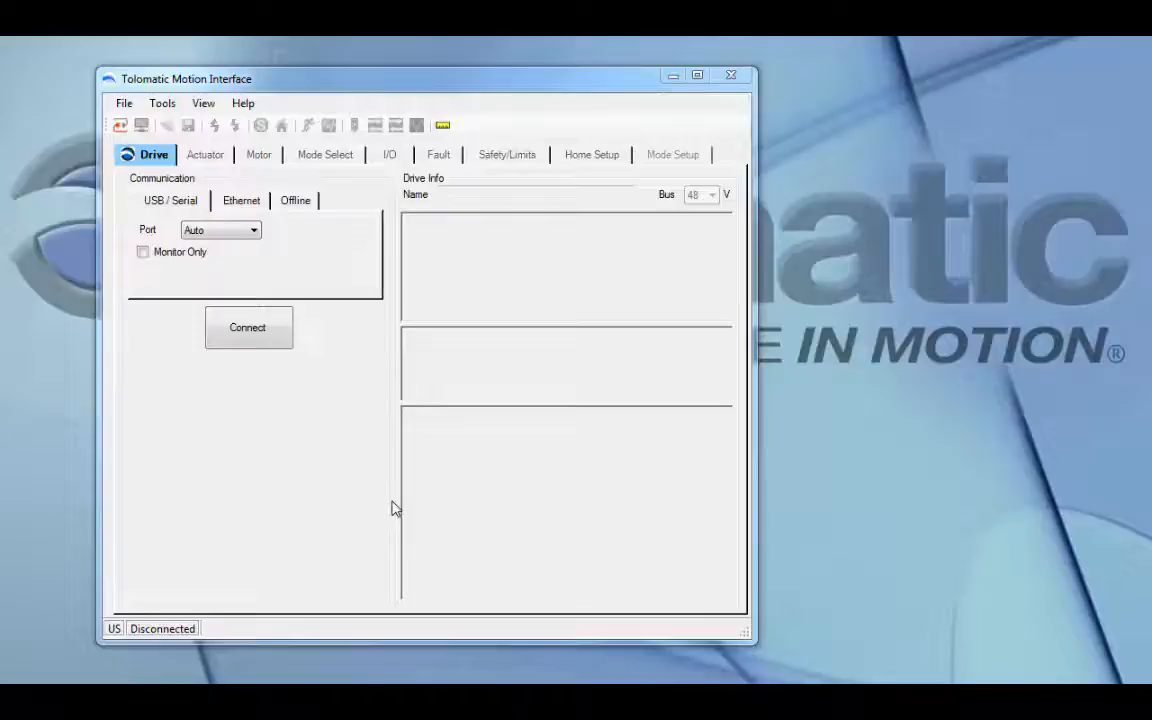
pyautogui.moveTo(248, 328)
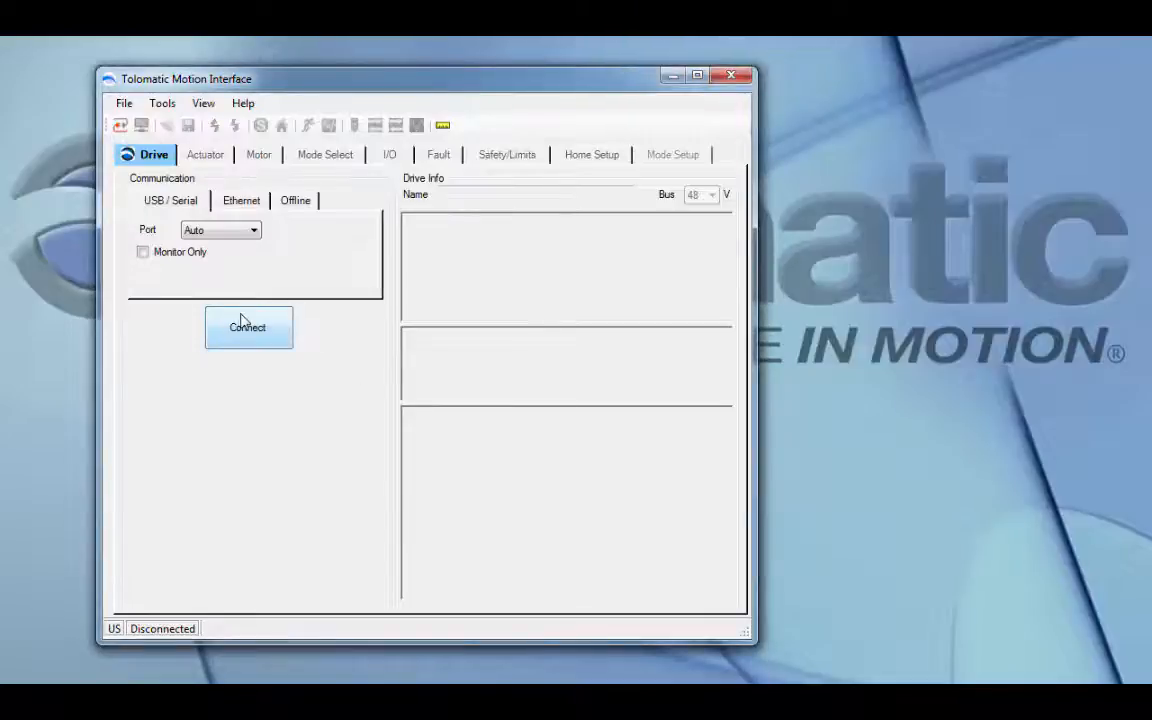
# Connect to the ACSI-EIP drive over USB/Serial port Auto and read in its settings.
pyautogui.click(248, 328)
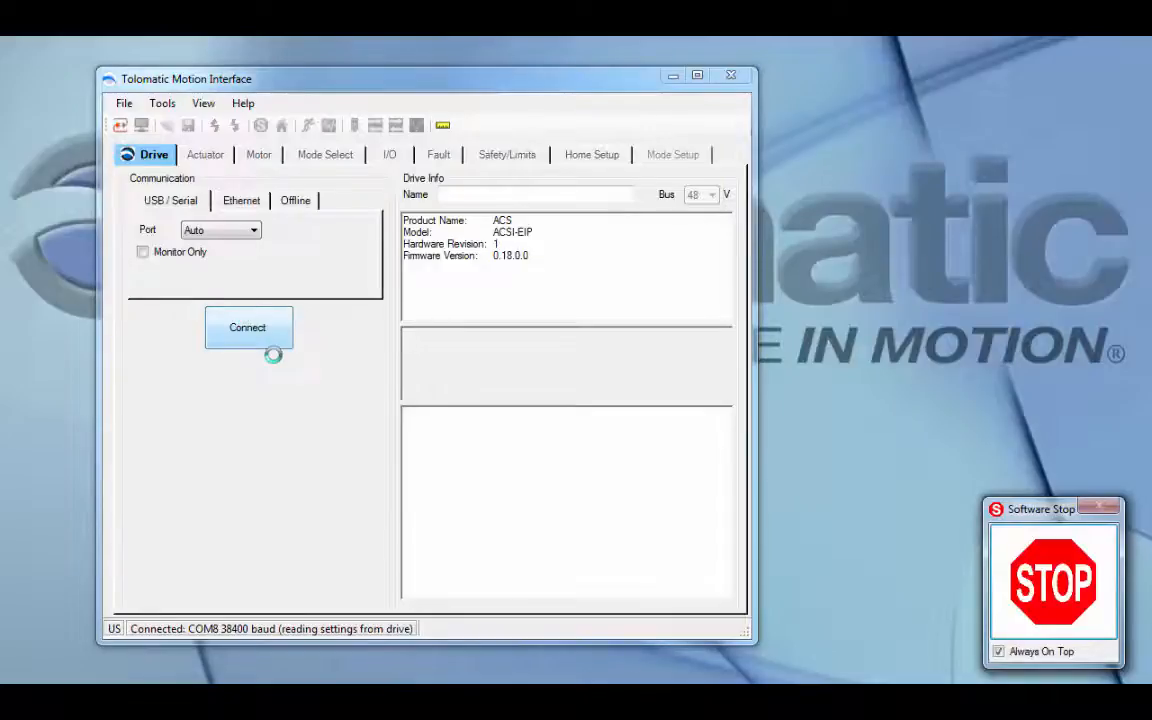
pyautogui.click(248, 328)
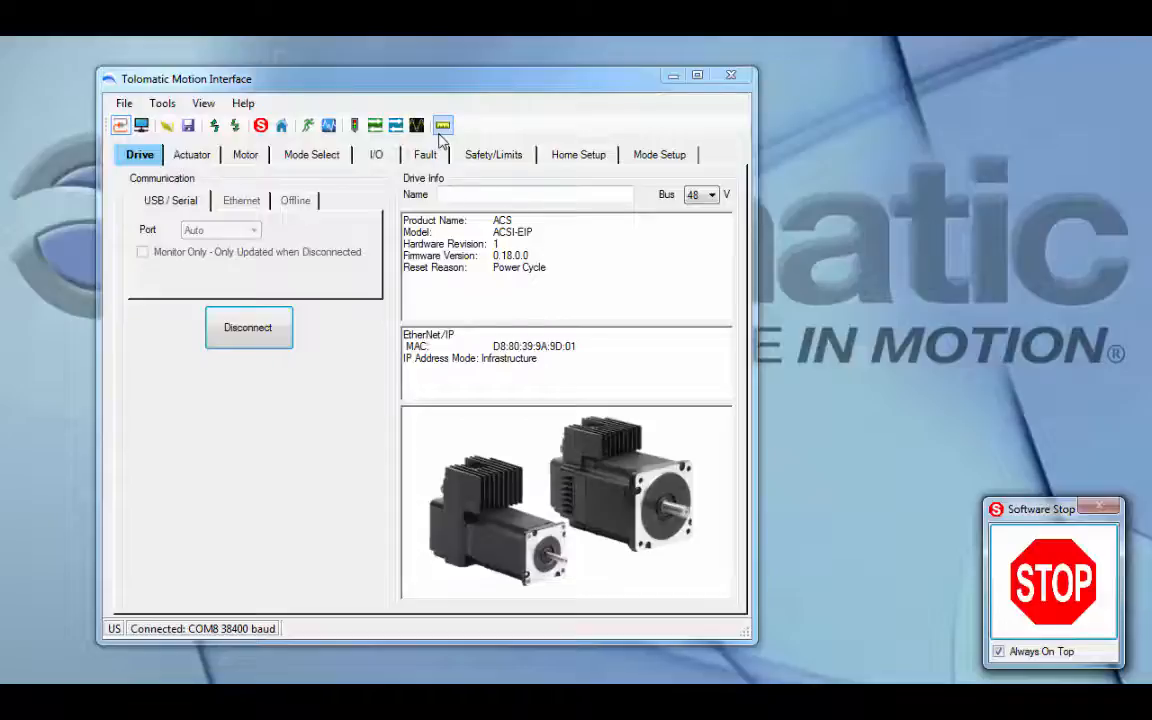
# Apply US Linear as the drive's user units.
pyautogui.click(440, 124)
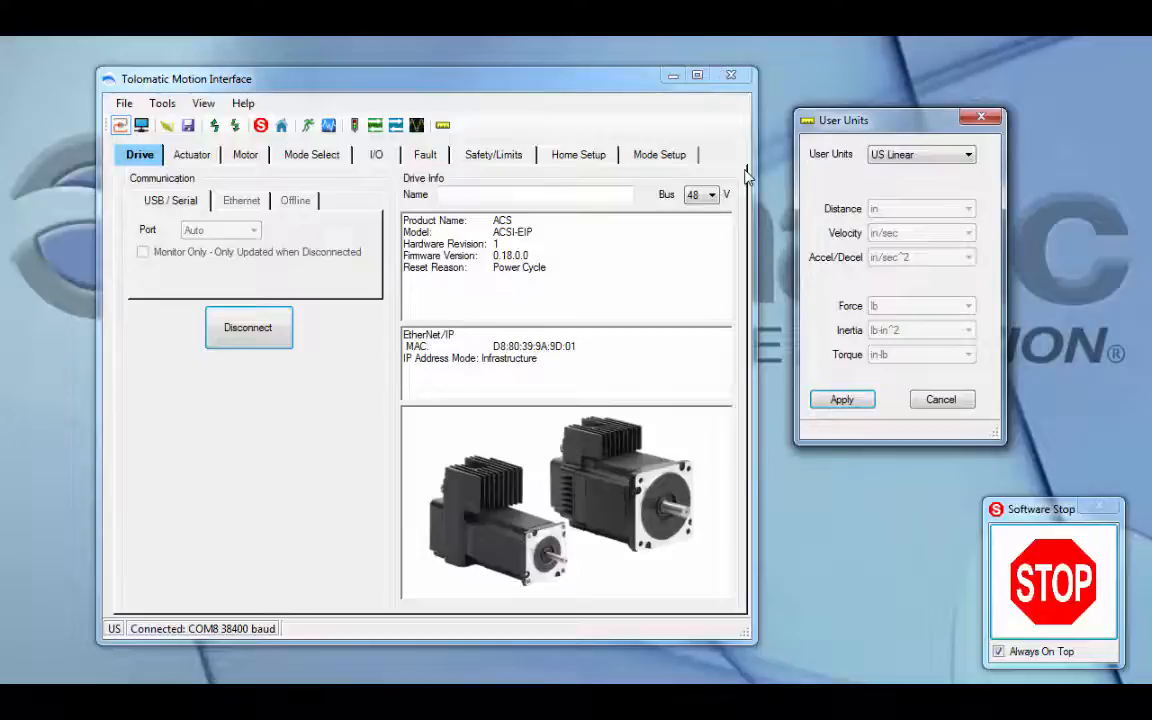
pyautogui.click(966, 154)
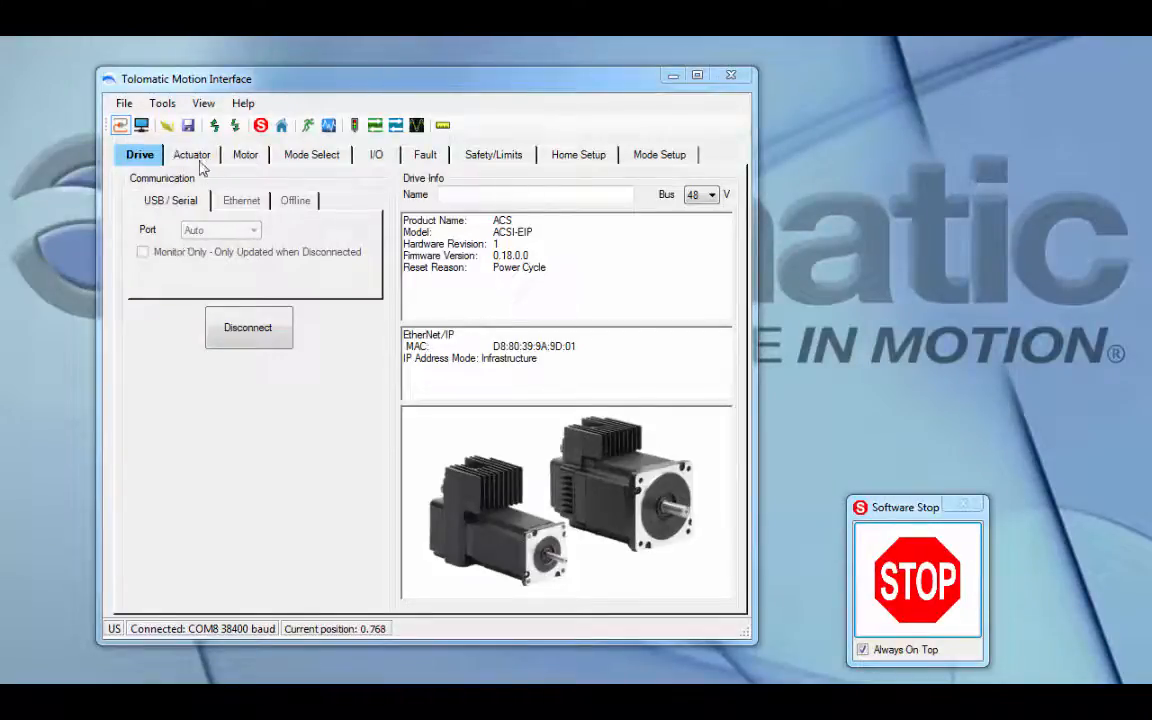
# Configure the actuator as model RSA, size 16, BN08 screw, SM stroke units.
pyautogui.click(192, 154)
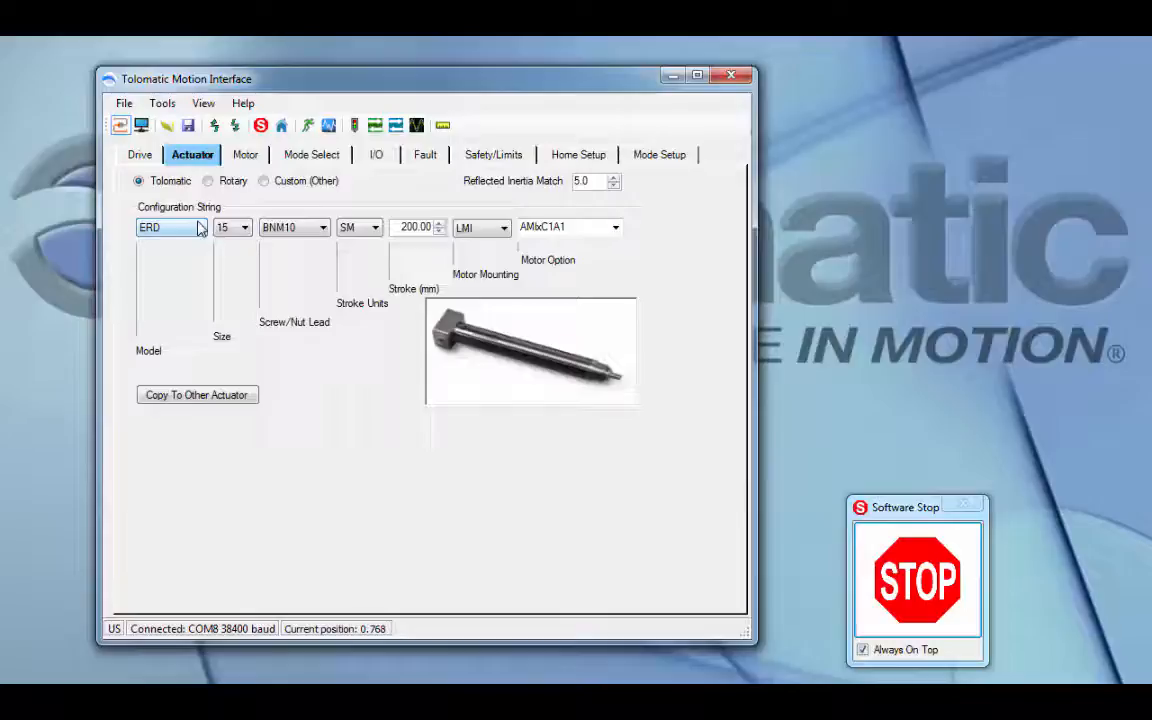
pyautogui.click(200, 228)
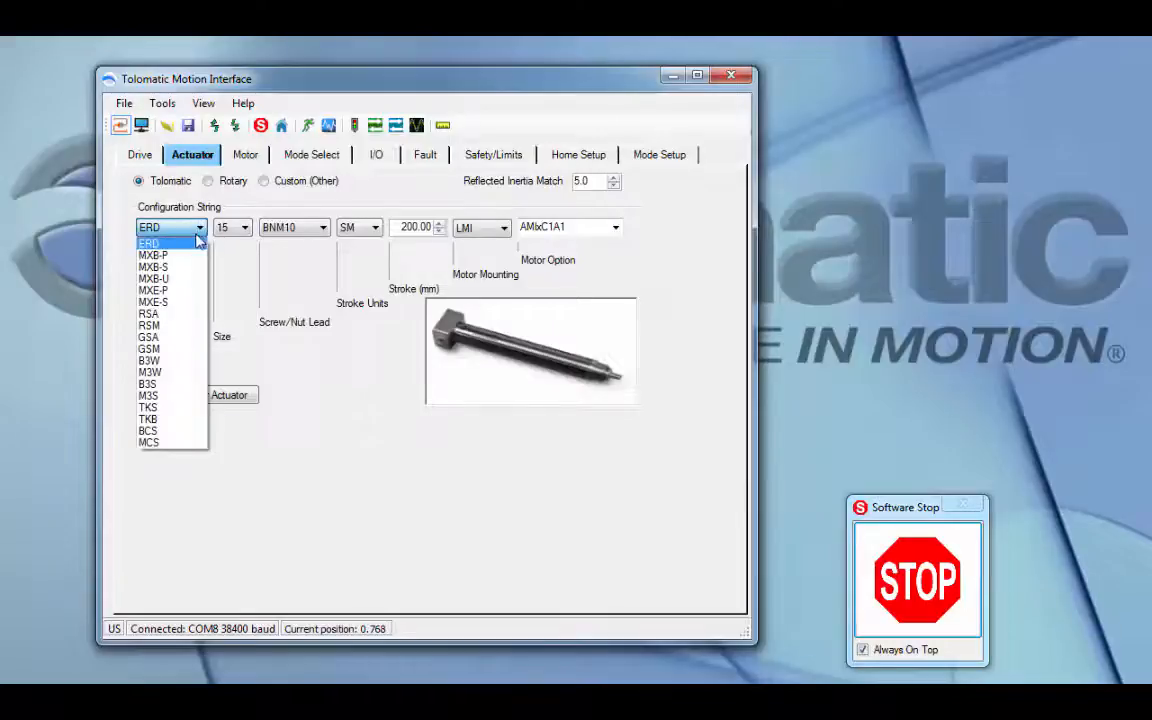
pyautogui.click(148, 312)
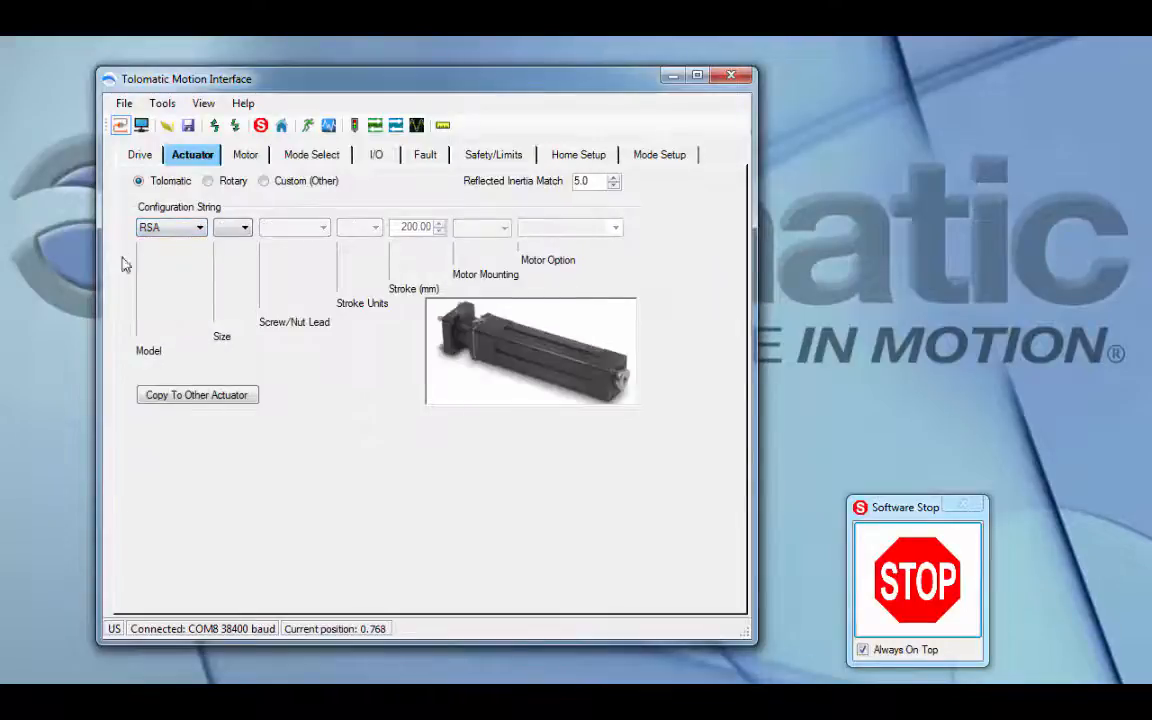
pyautogui.moveTo(184, 238)
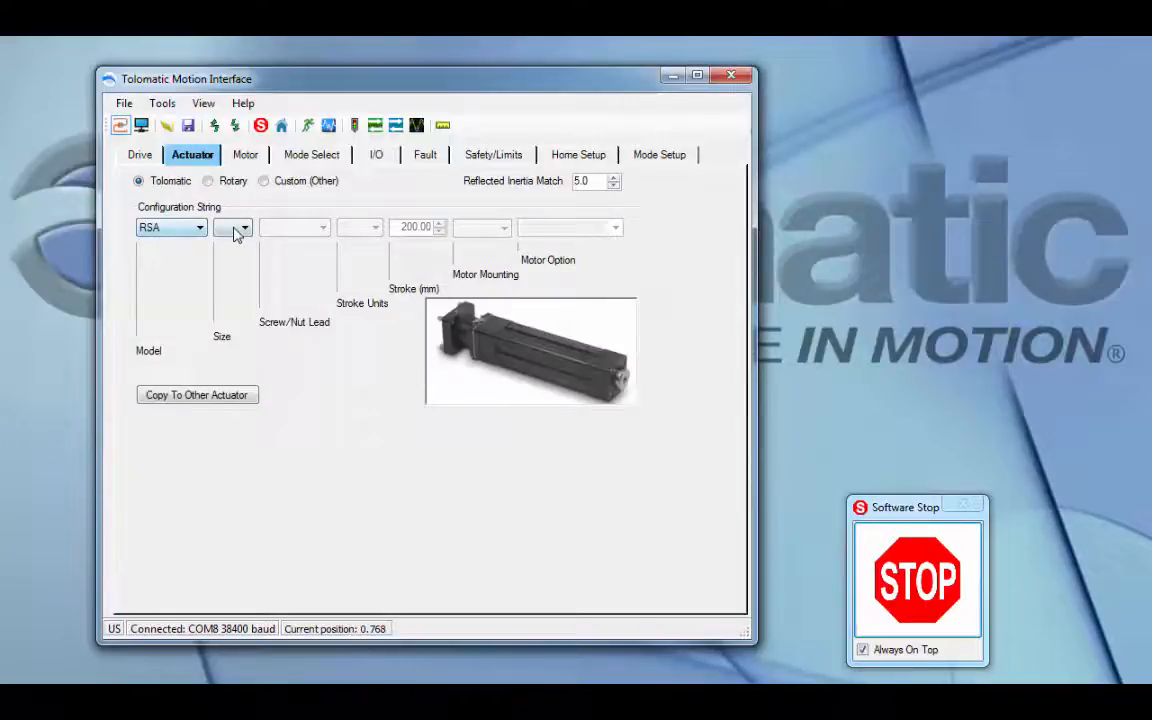
pyautogui.click(244, 228)
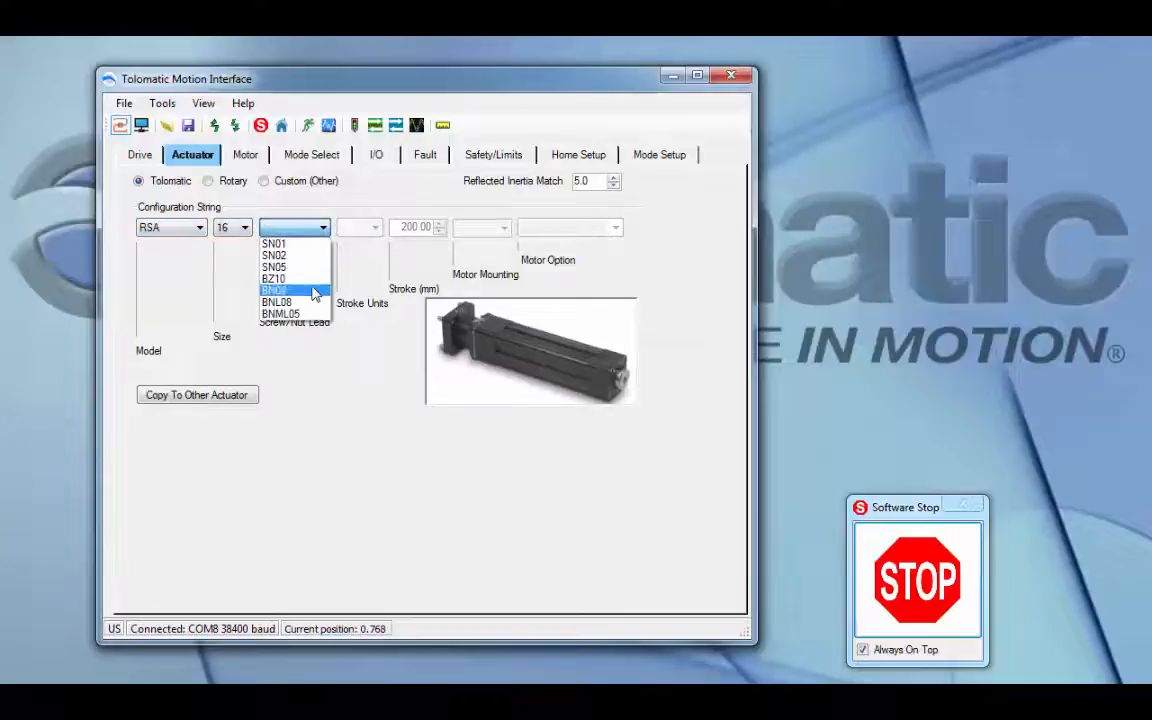
pyautogui.click(290, 290)
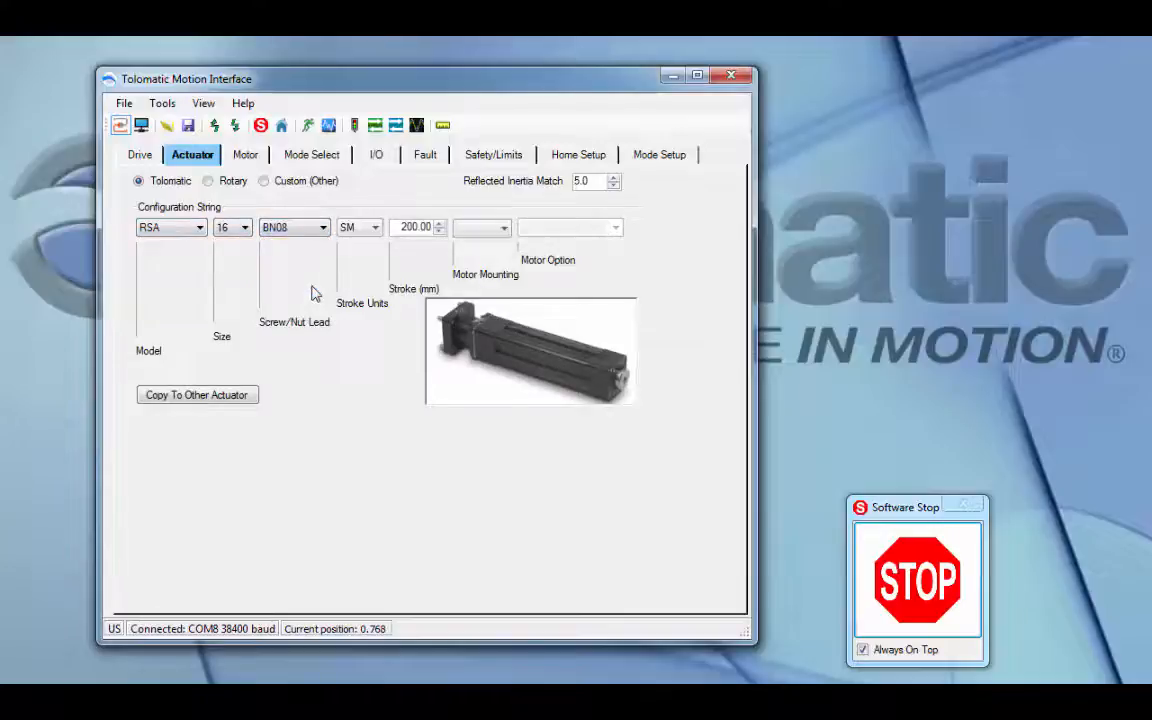
pyautogui.click(378, 228)
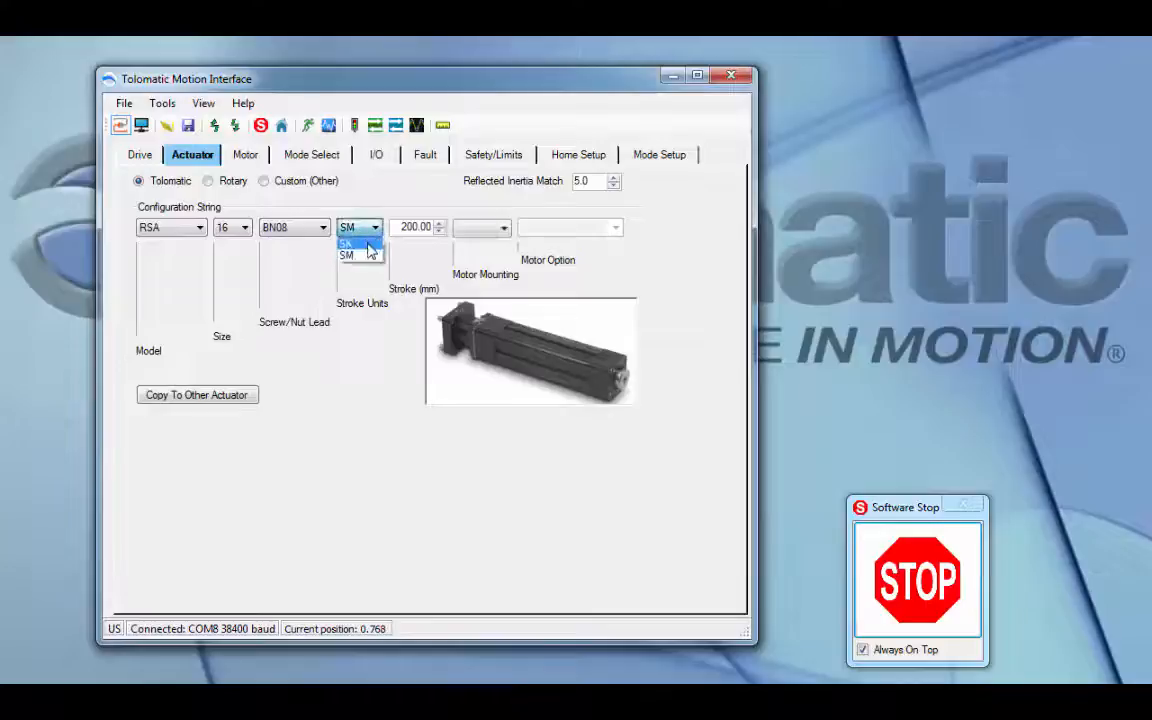
pyautogui.click(352, 244)
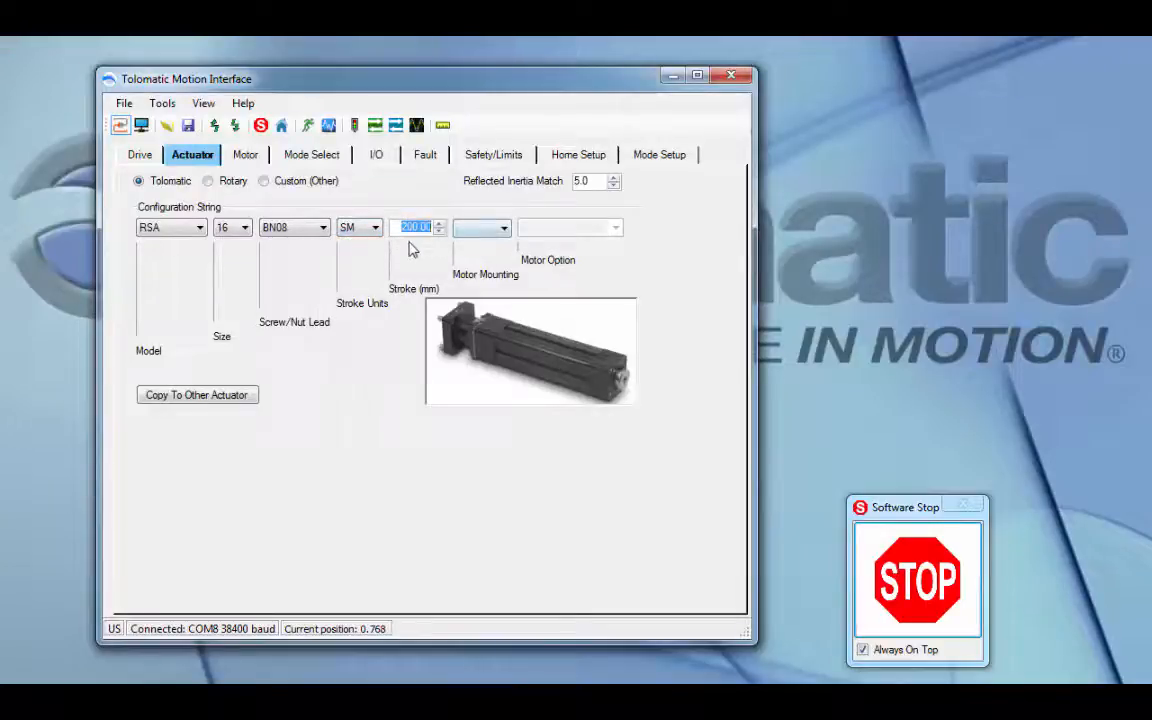
# Set LMI motor mounting and the AMxC1A1 motor option.
pyautogui.click(500, 228)
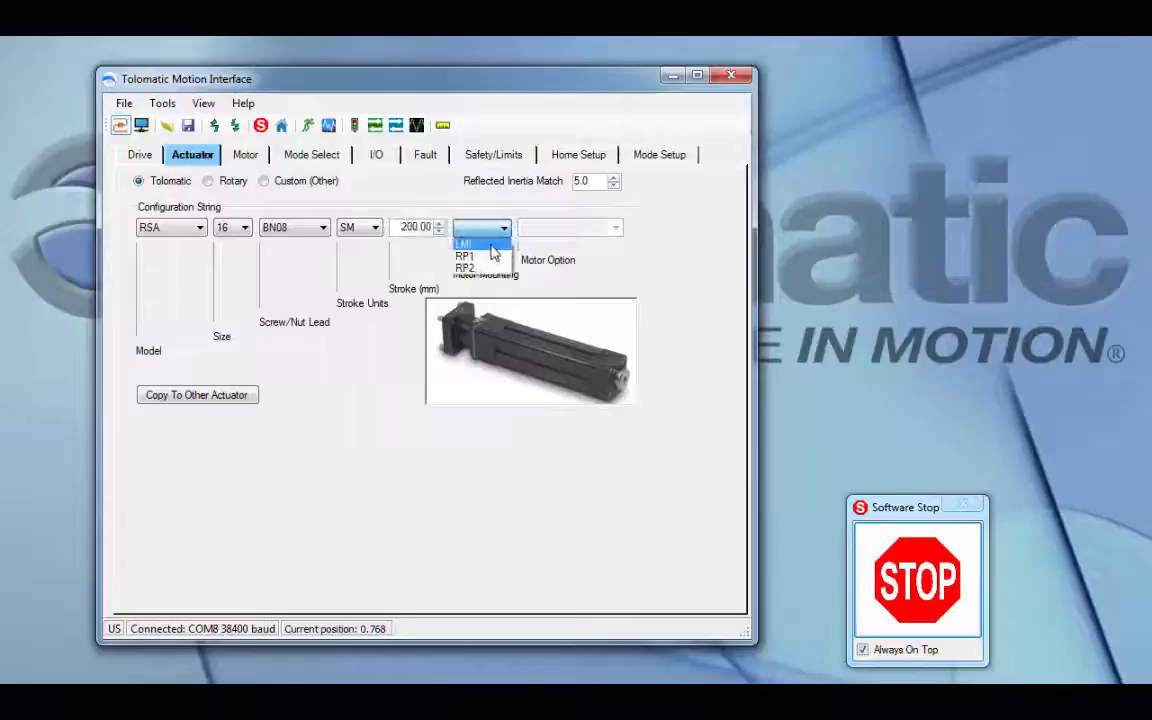
pyautogui.moveTo(496, 256)
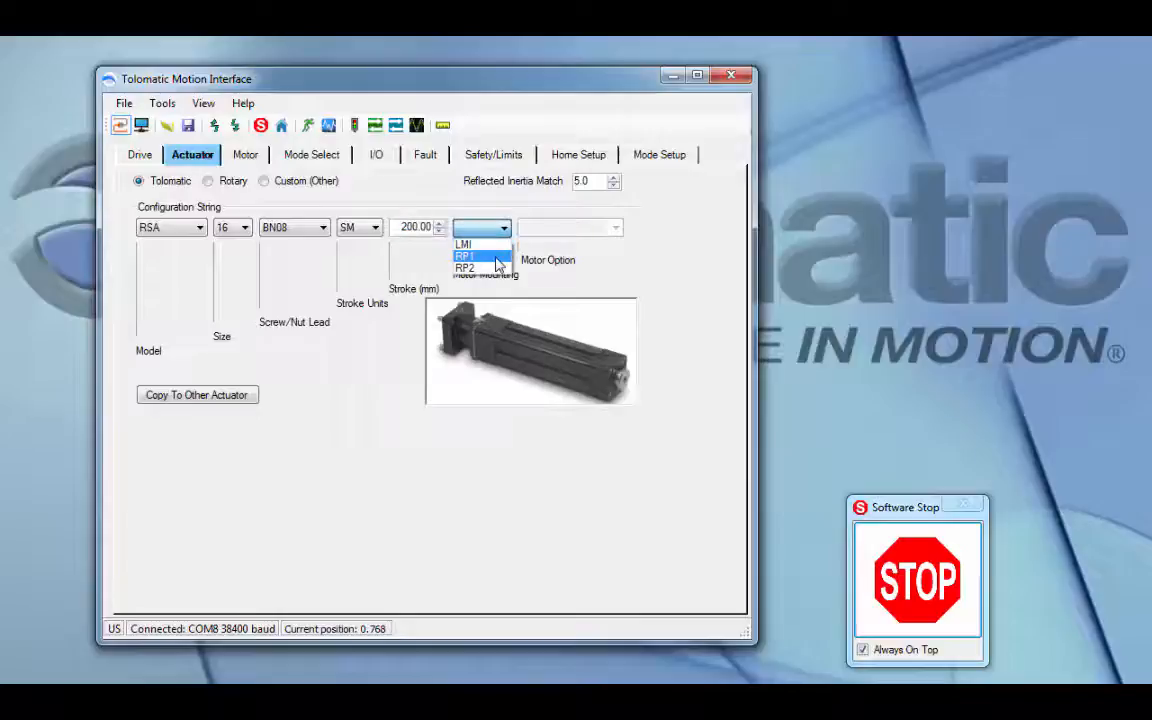
pyautogui.click(470, 244)
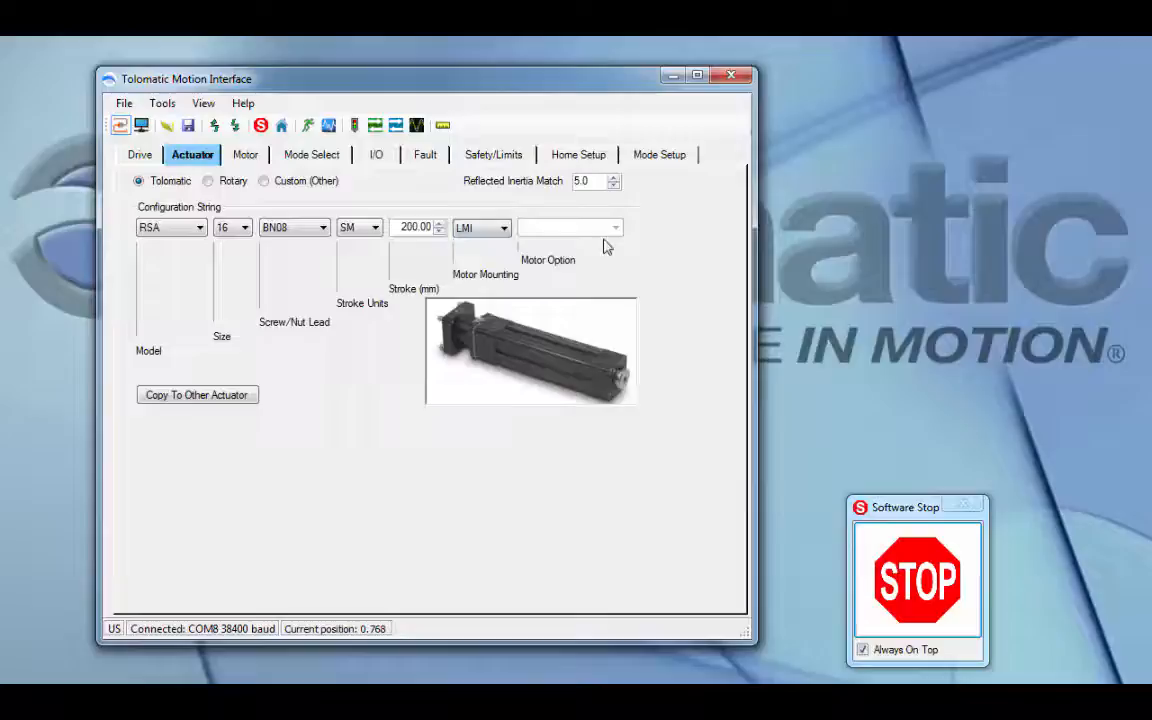
pyautogui.click(614, 228)
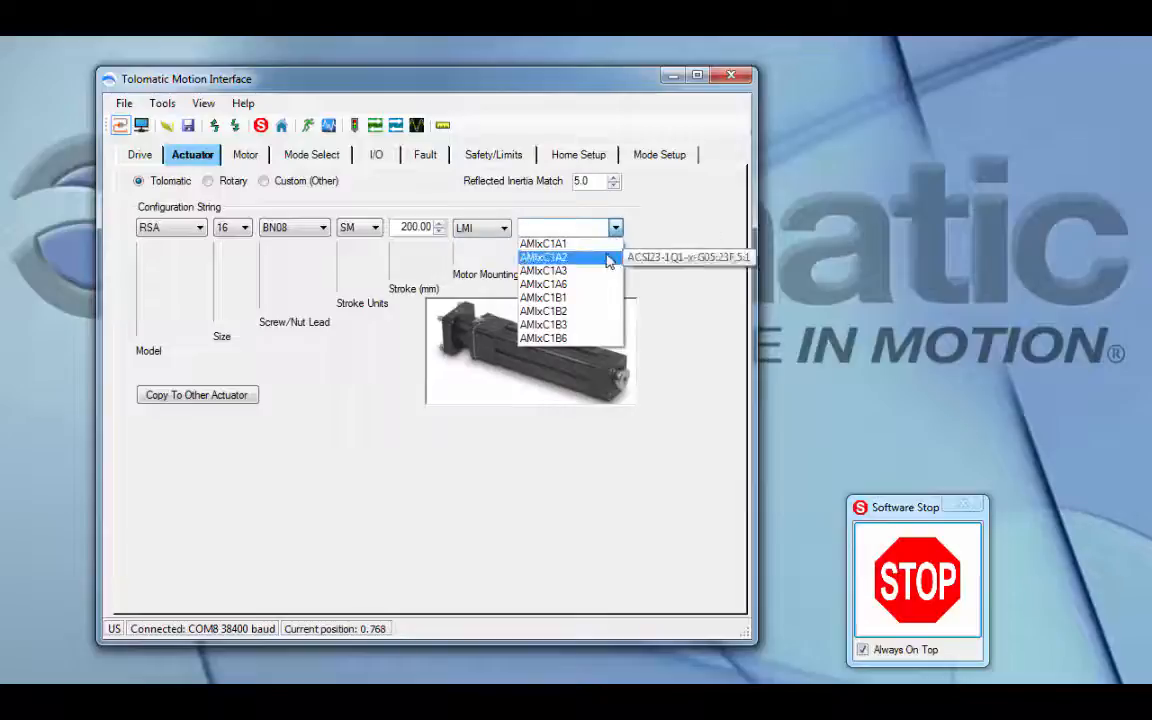
pyautogui.click(544, 244)
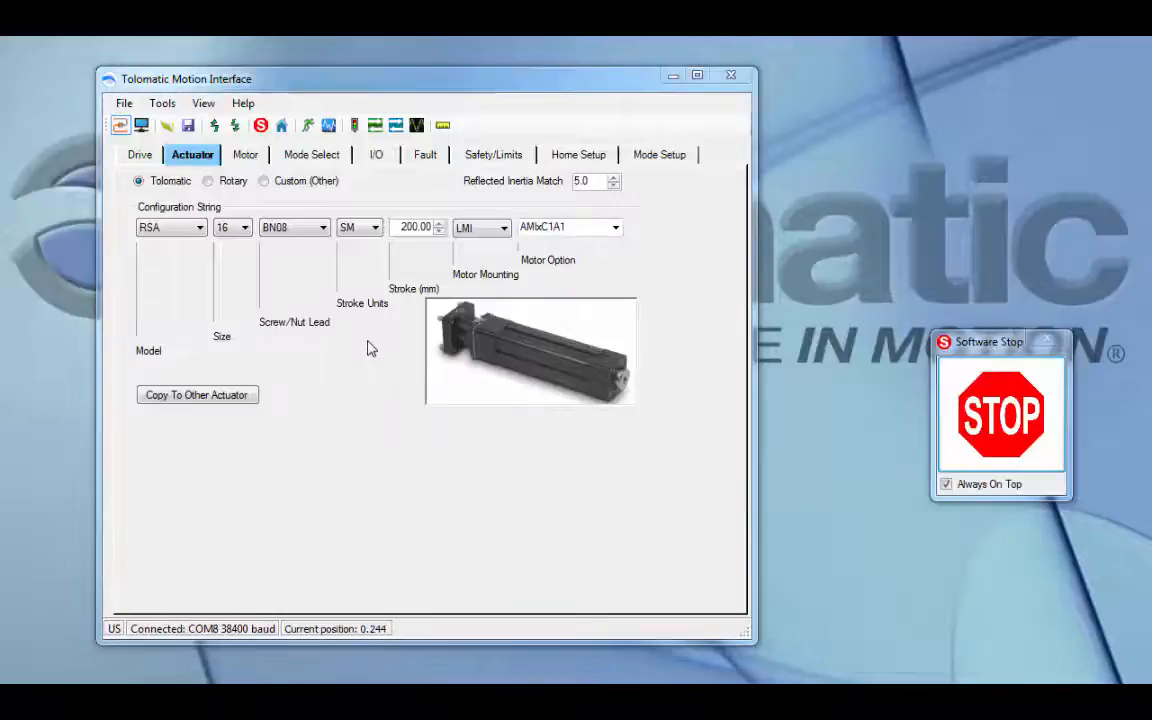
# Show the motor settings with AMxC1A1 kept as the motor code.
pyautogui.click(244, 154)
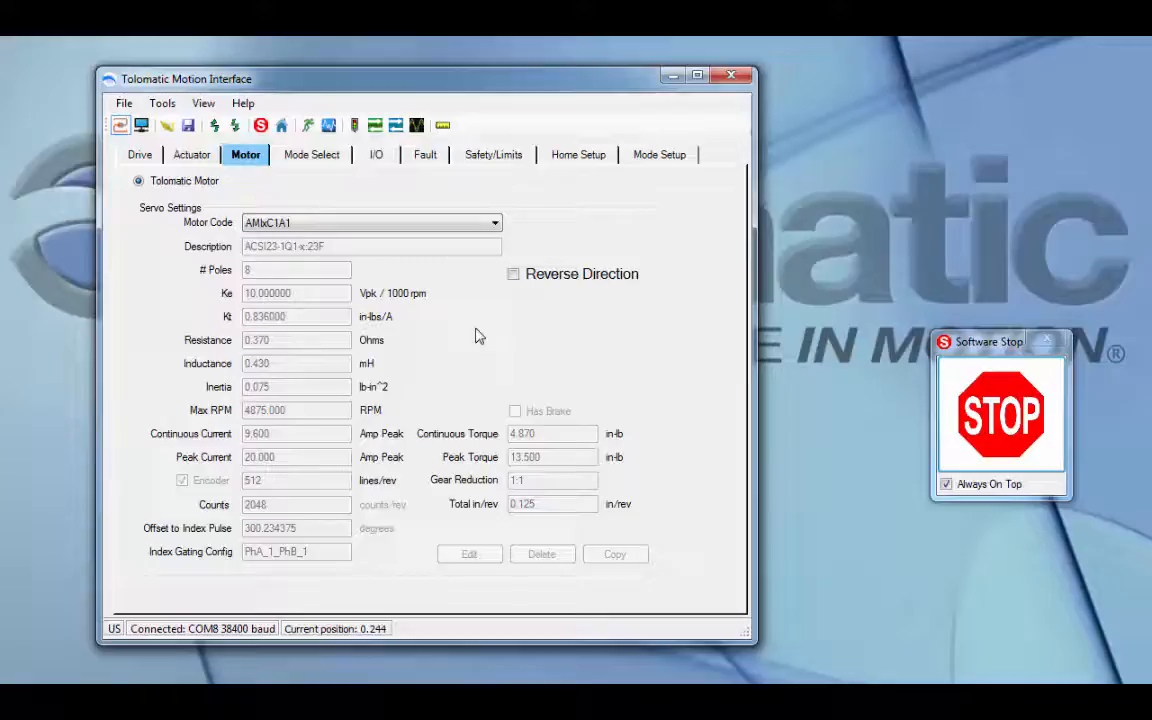
pyautogui.click(492, 222)
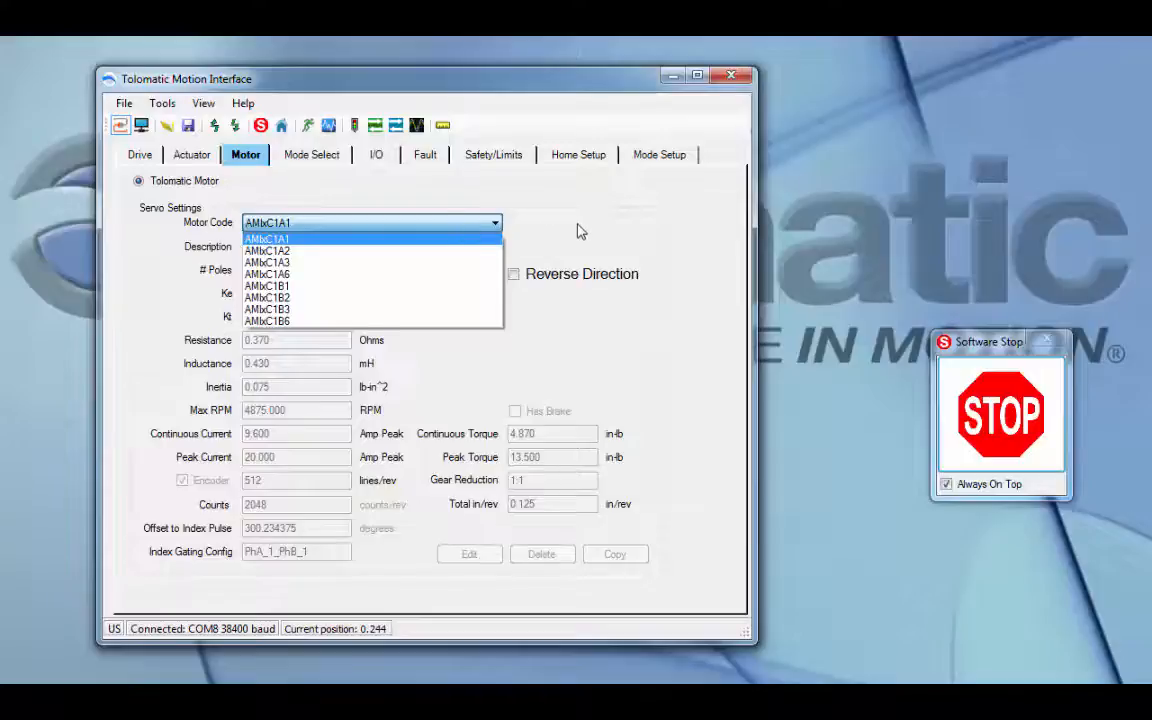
pyautogui.click(300, 238)
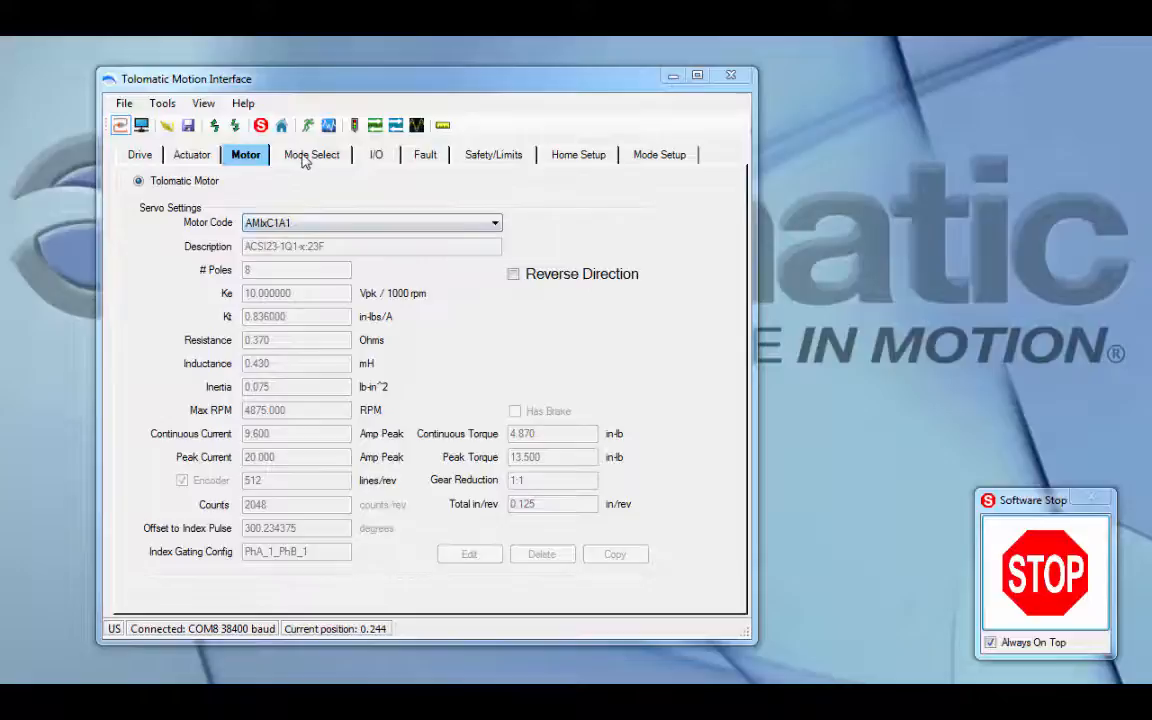
# Cycle the operating mode through Analog Control, Pneumatic and EtherNet/IP.
pyautogui.click(312, 154)
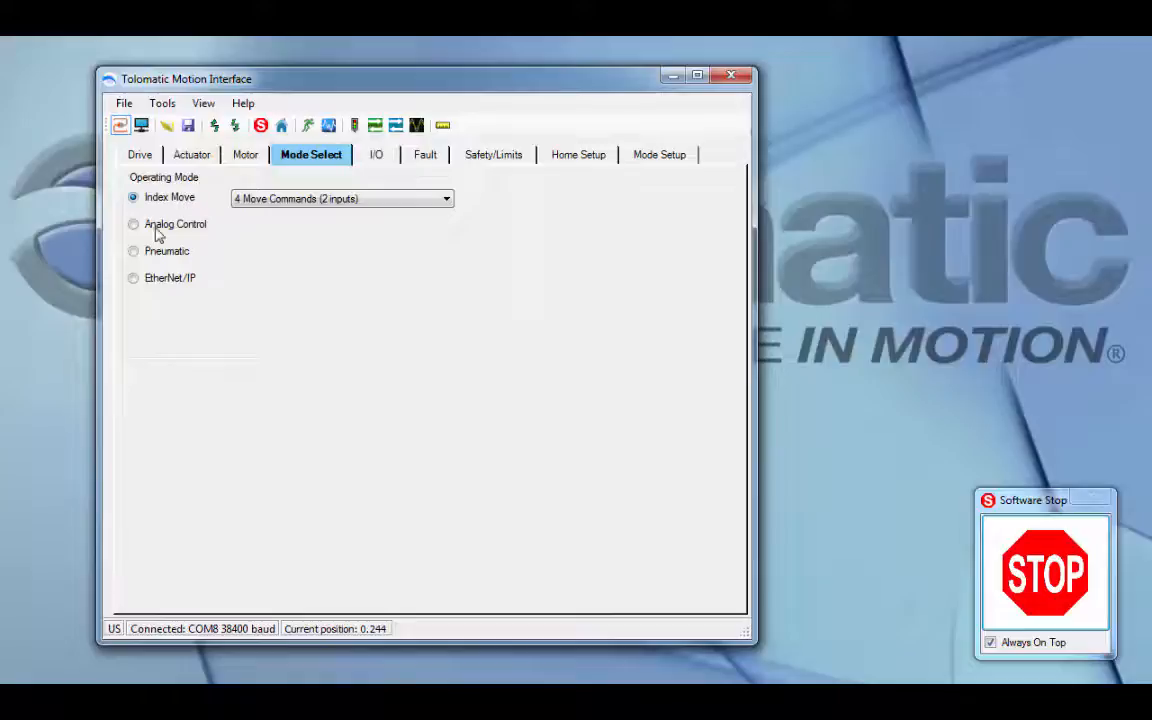
pyautogui.click(132, 224)
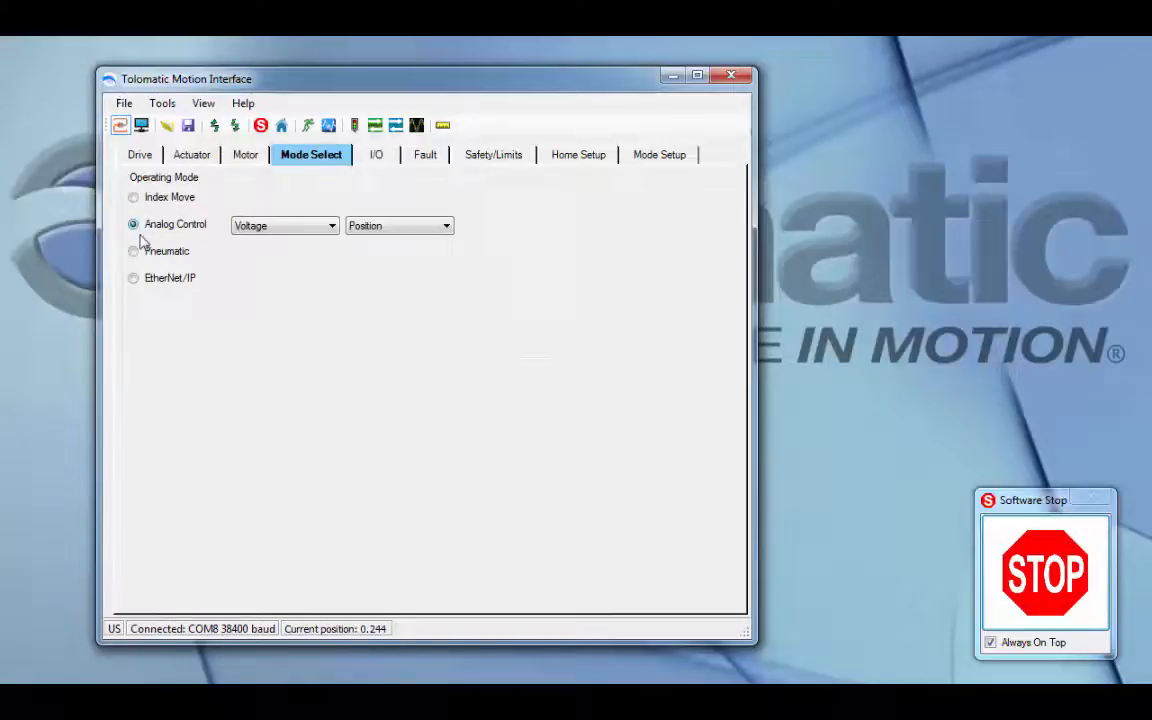
pyautogui.click(132, 250)
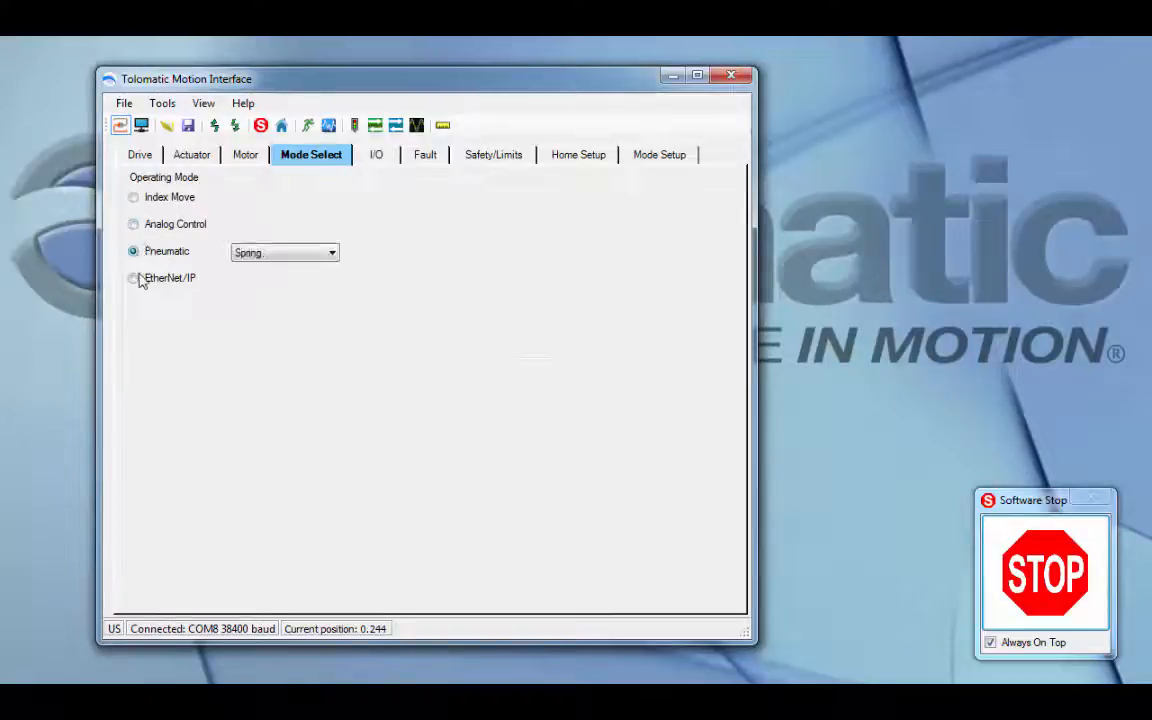
pyautogui.click(132, 278)
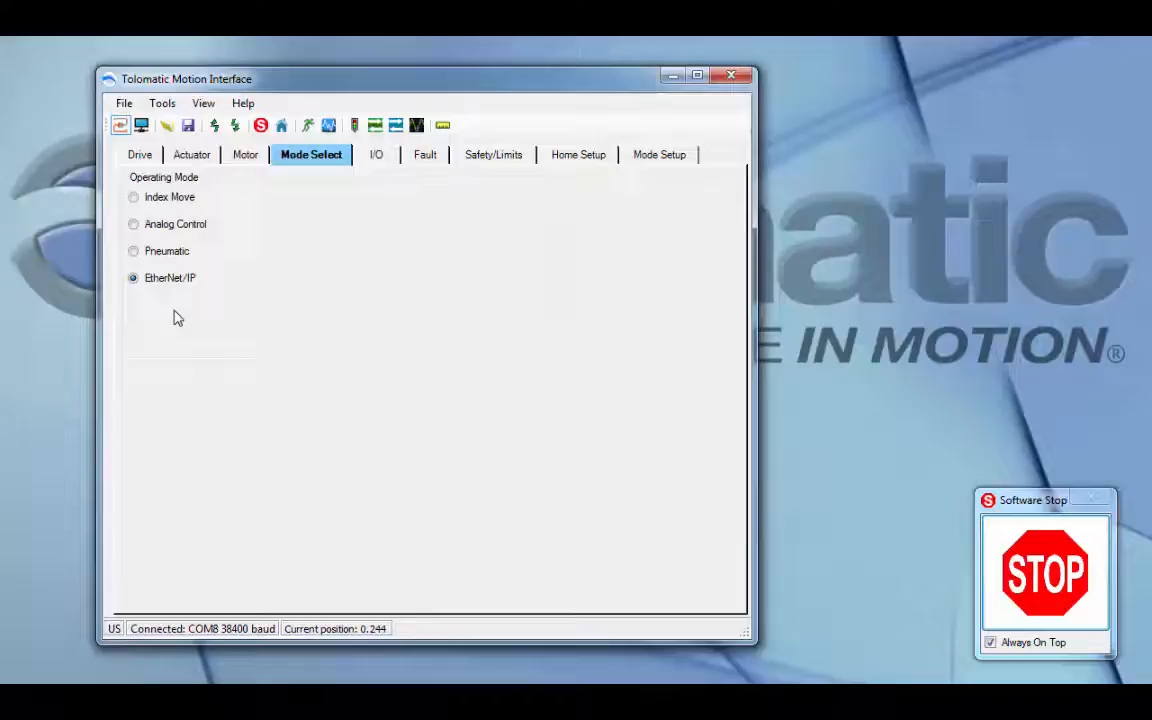
pyautogui.moveTo(136, 200)
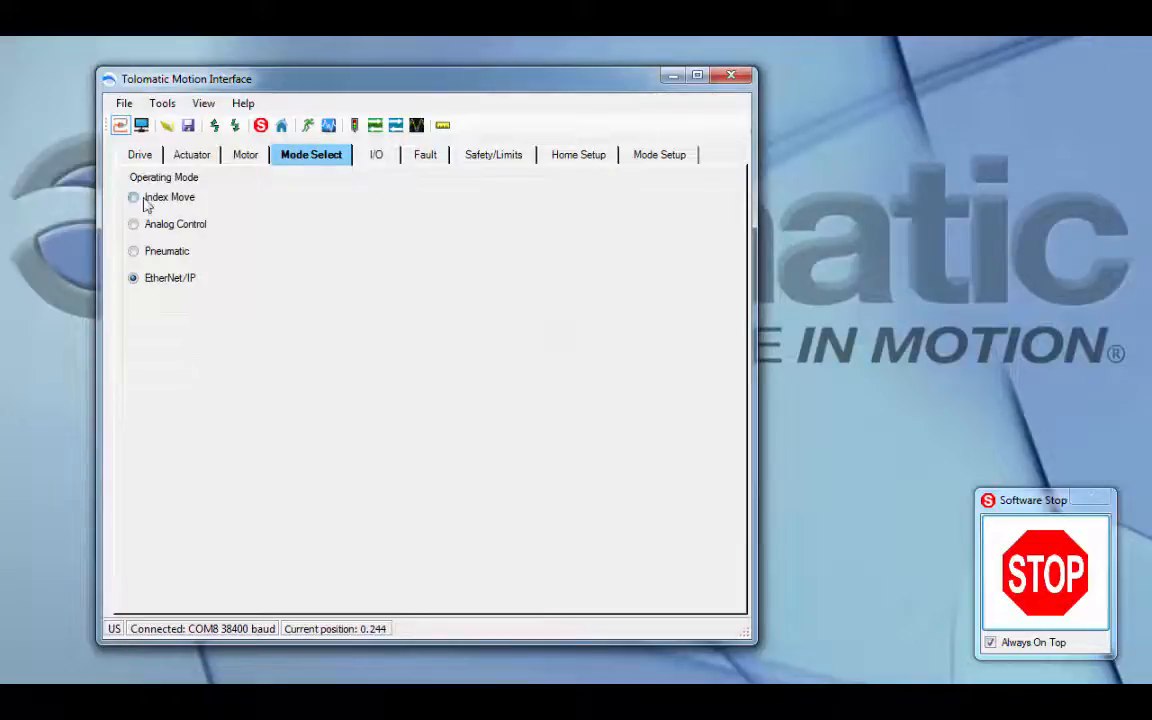
# Select Index Move with 4 Move Commands, then choose Analog Control mode.
pyautogui.click(134, 198)
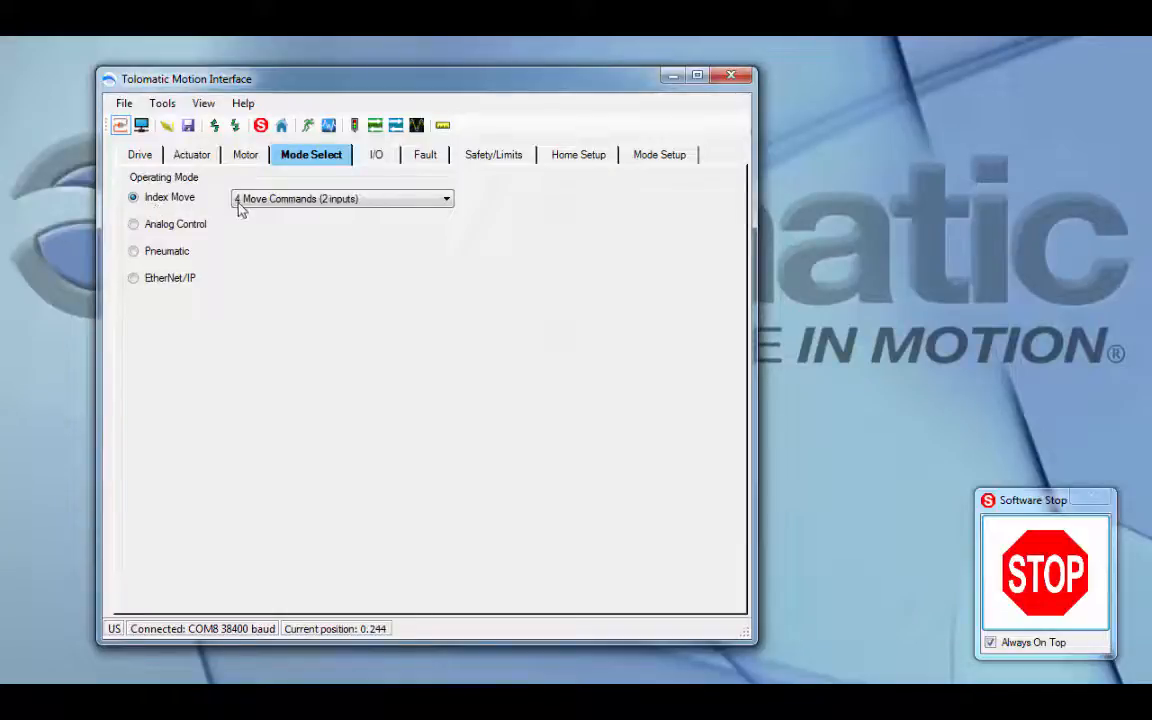
pyautogui.click(444, 198)
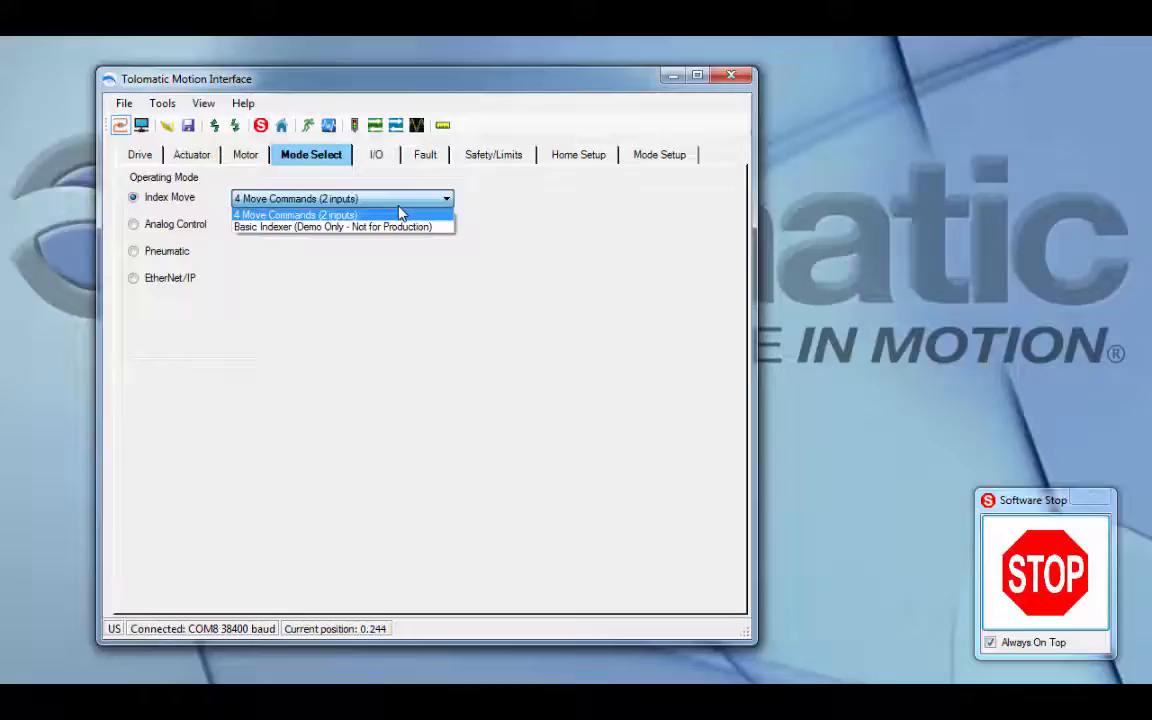
pyautogui.click(294, 214)
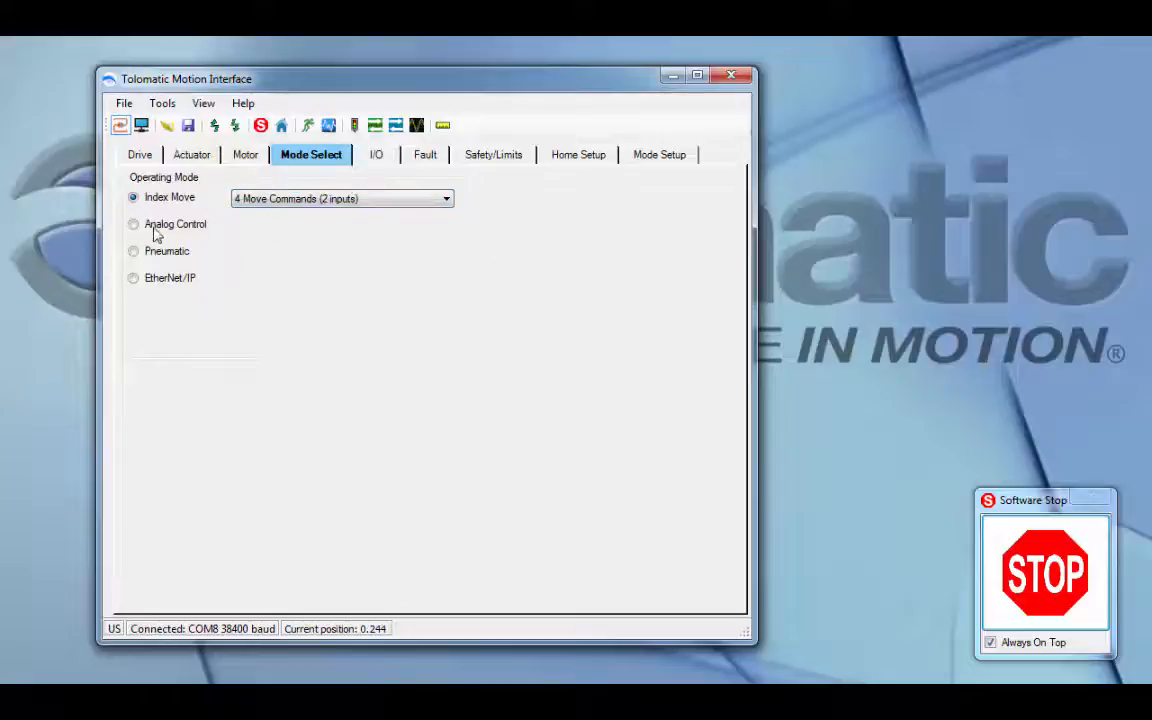
pyautogui.click(132, 224)
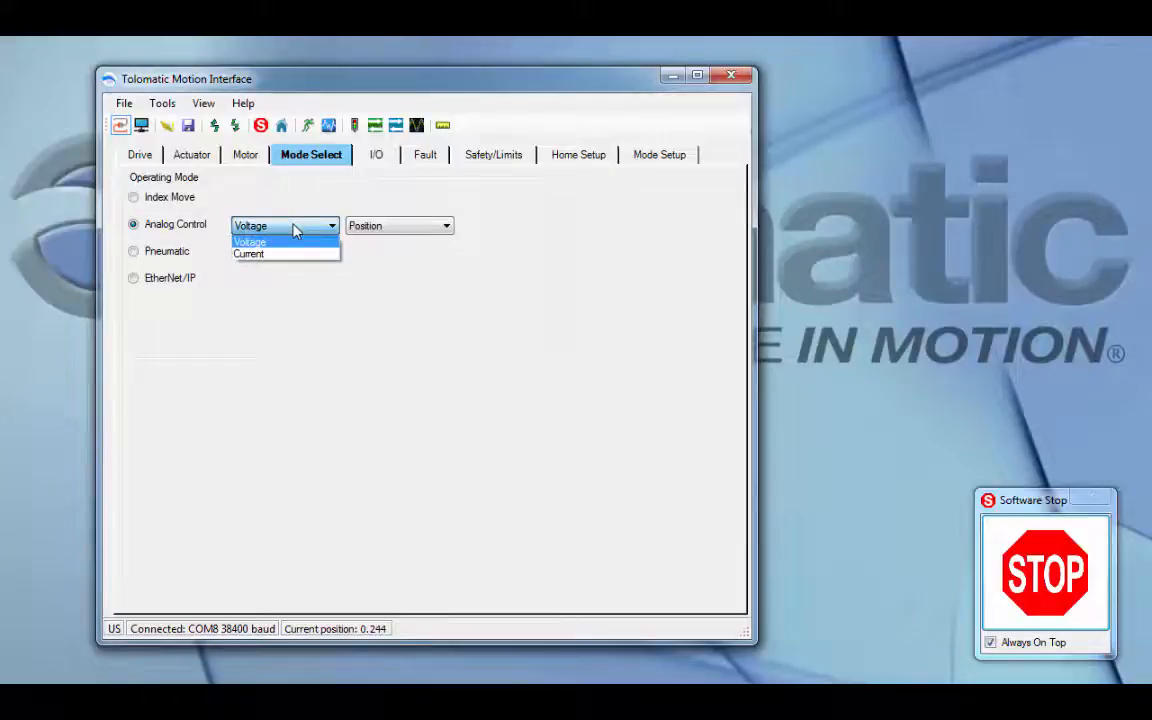
pyautogui.moveTo(370, 232)
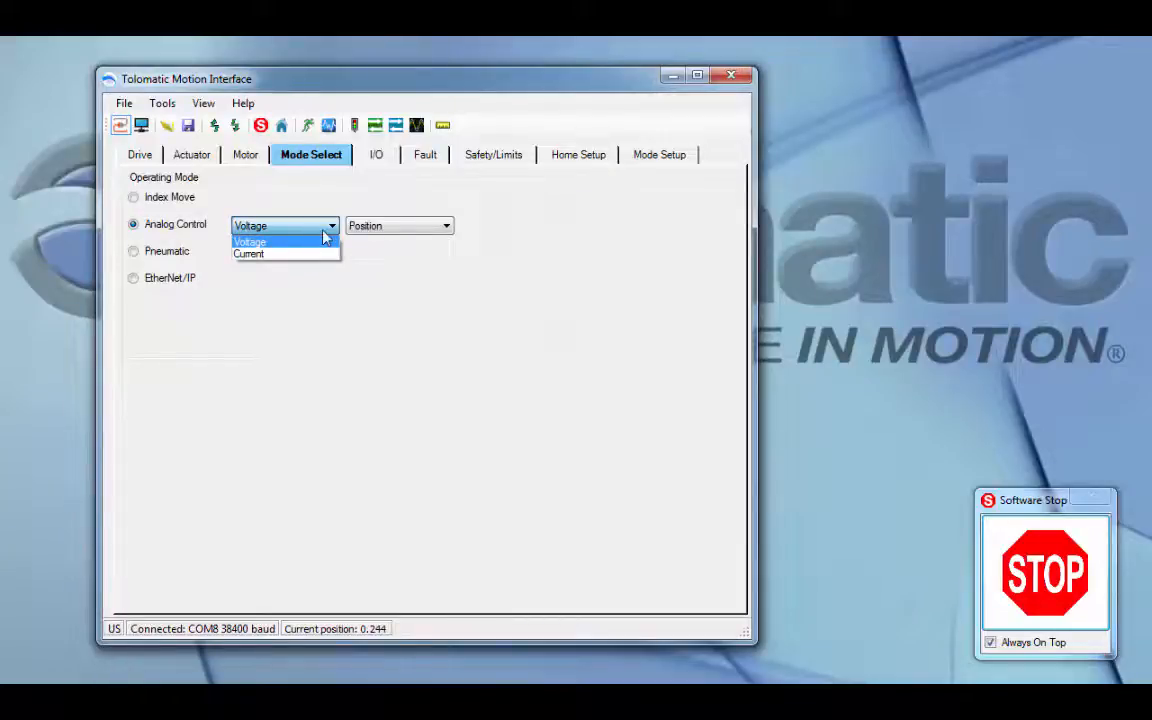
pyautogui.moveTo(384, 232)
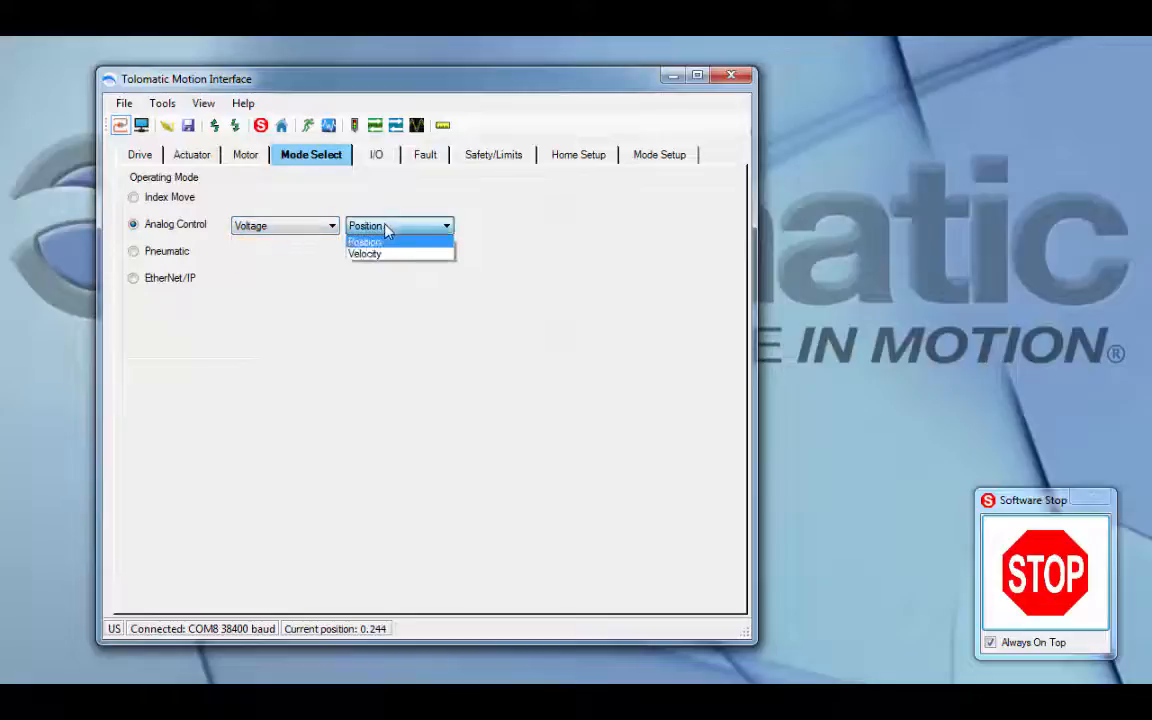
# Keep Position as analog target, choose Pneumatic mode and acknowledge the Home on Powerup notice.
pyautogui.click(364, 242)
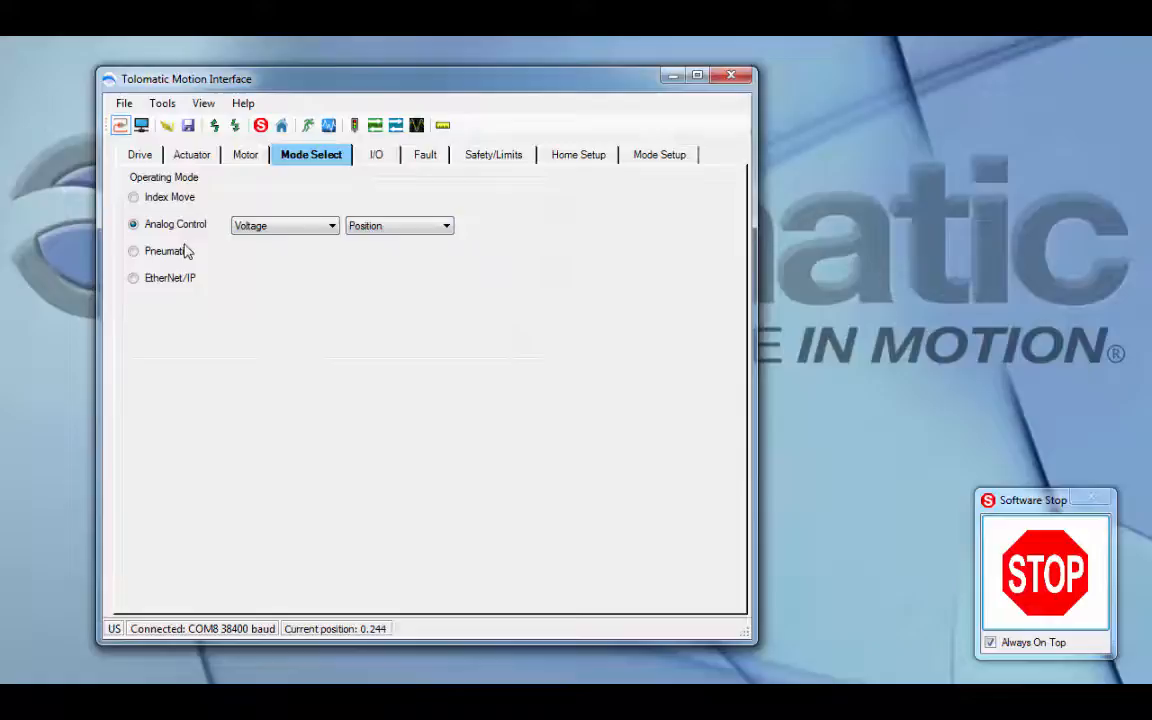
pyautogui.click(132, 252)
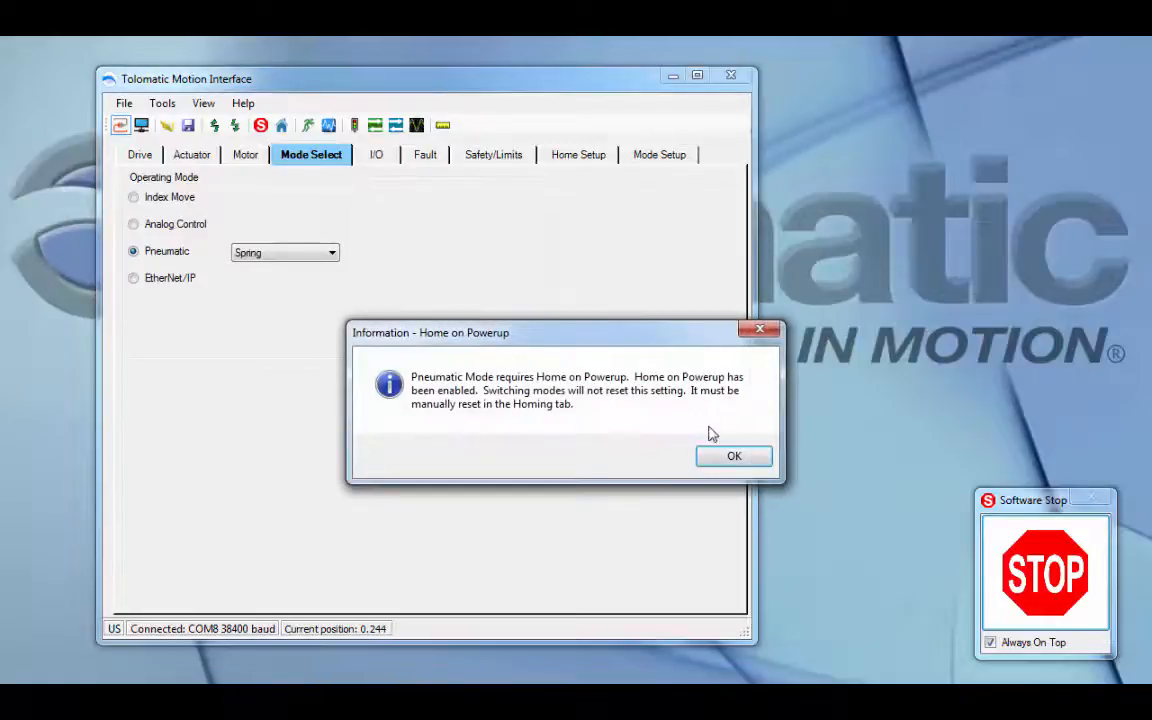
pyautogui.moveTo(430, 332); pyautogui.dragTo(516, 300)
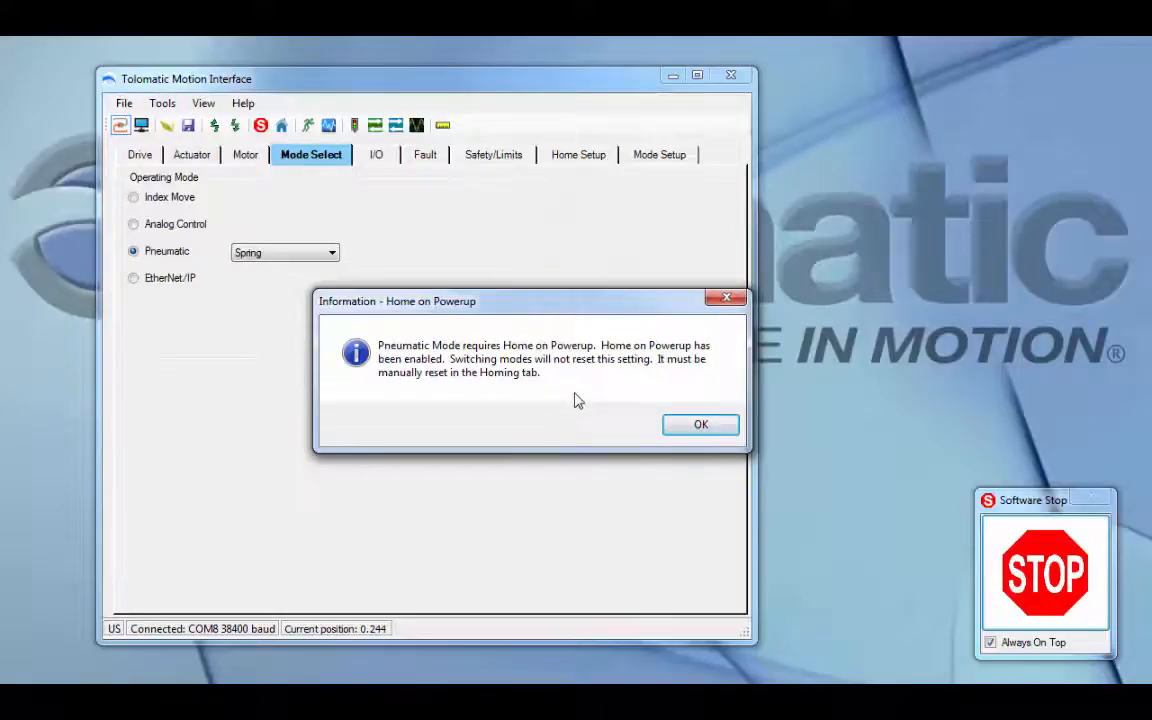
pyautogui.moveTo(676, 428)
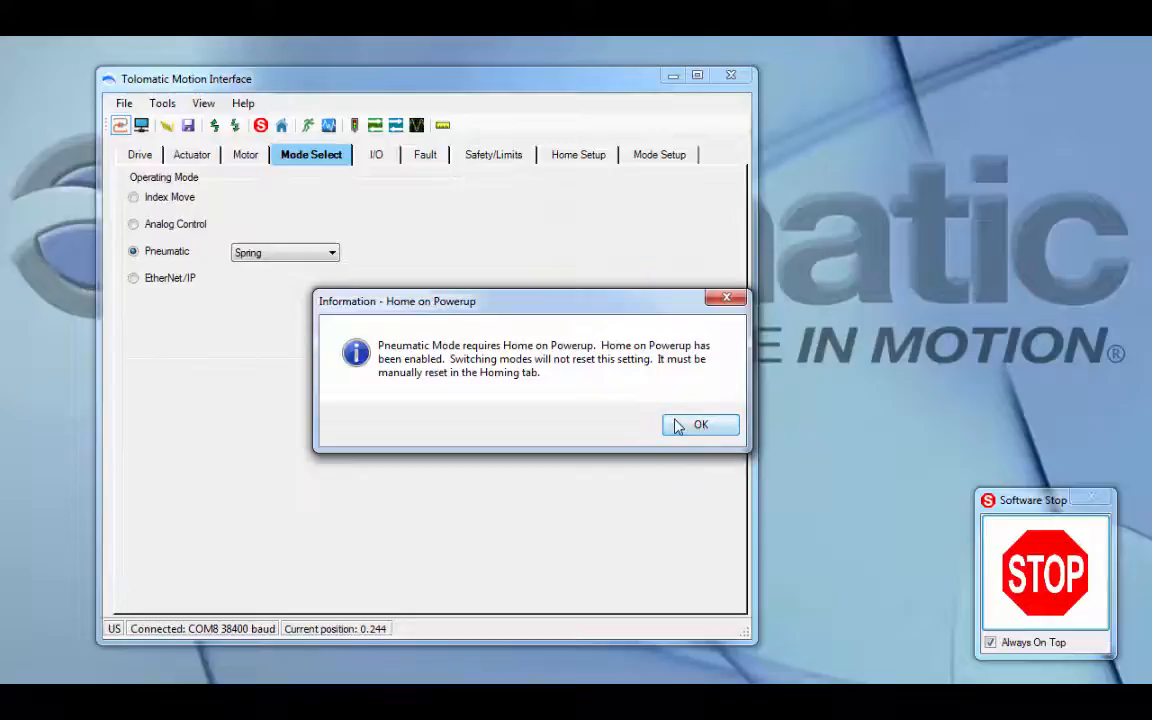
pyautogui.click(700, 424)
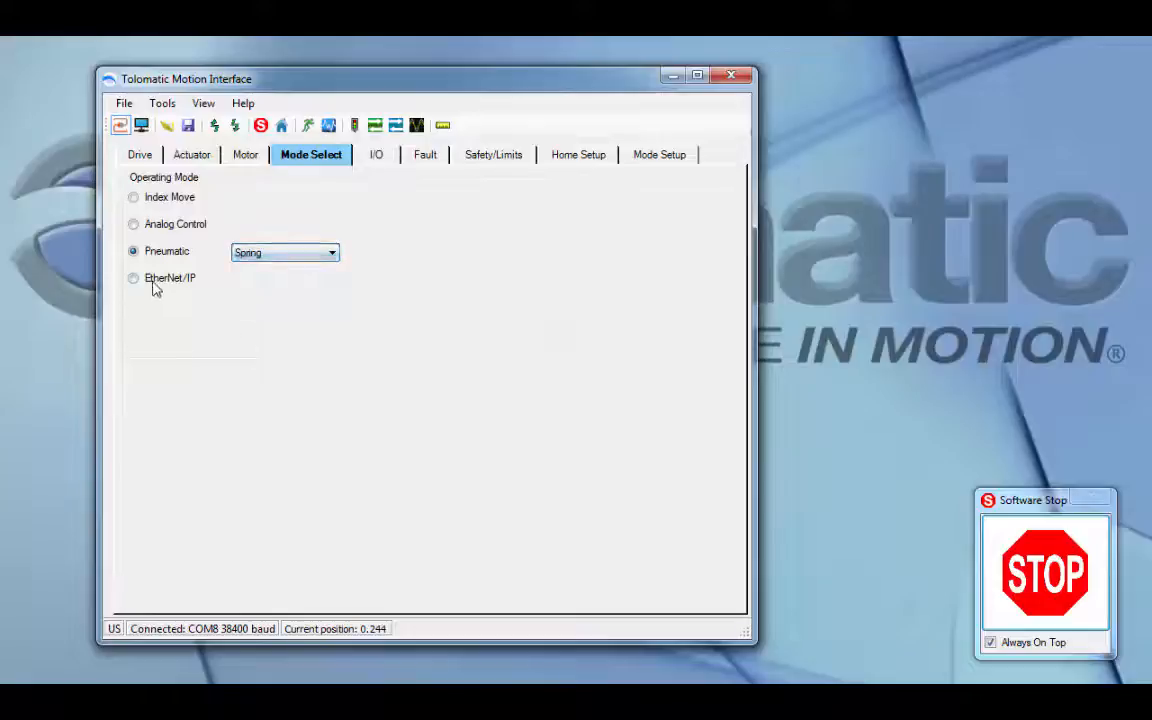
# Switch through EtherNet/IP to Index Move with 4 Move Commands (2 inputs).
pyautogui.click(132, 278)
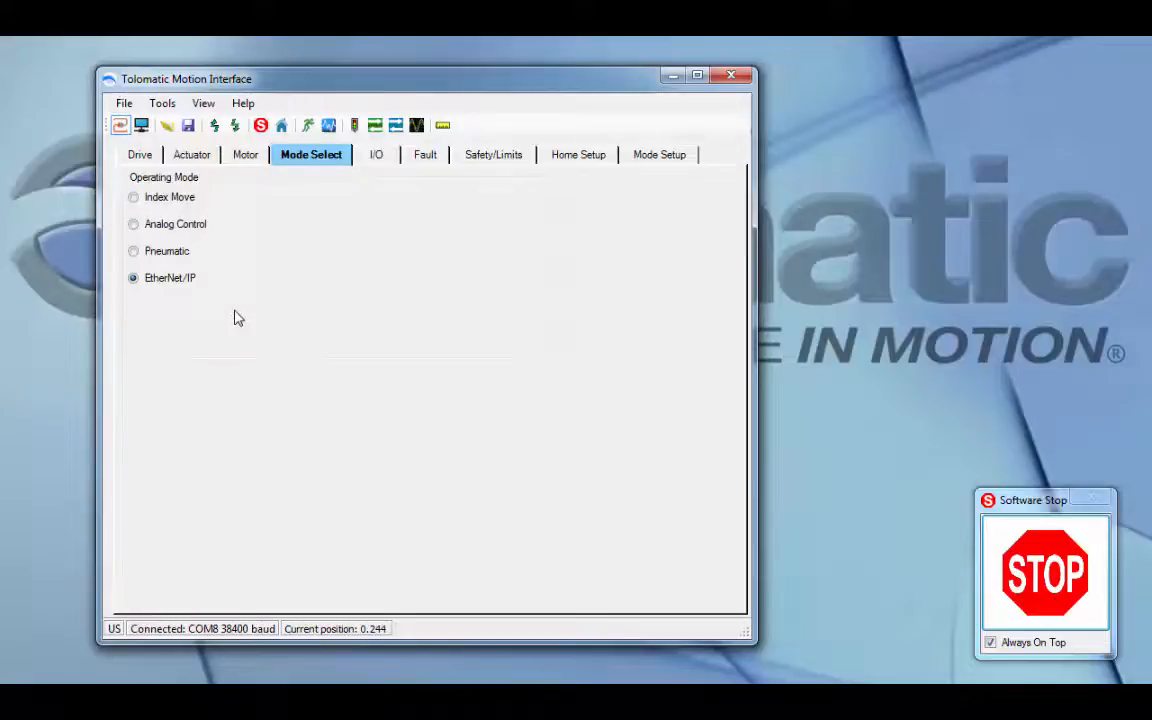
pyautogui.click(132, 198)
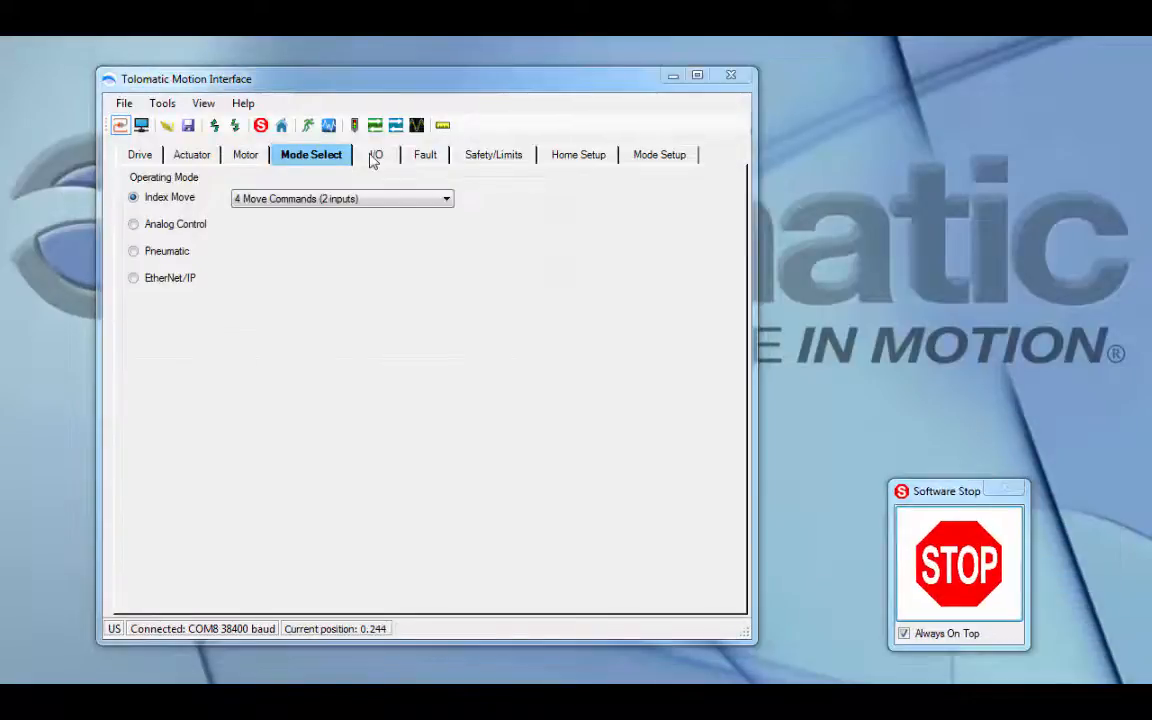
# Review the digital input functions and enable the brake output, active low.
pyautogui.click(376, 154)
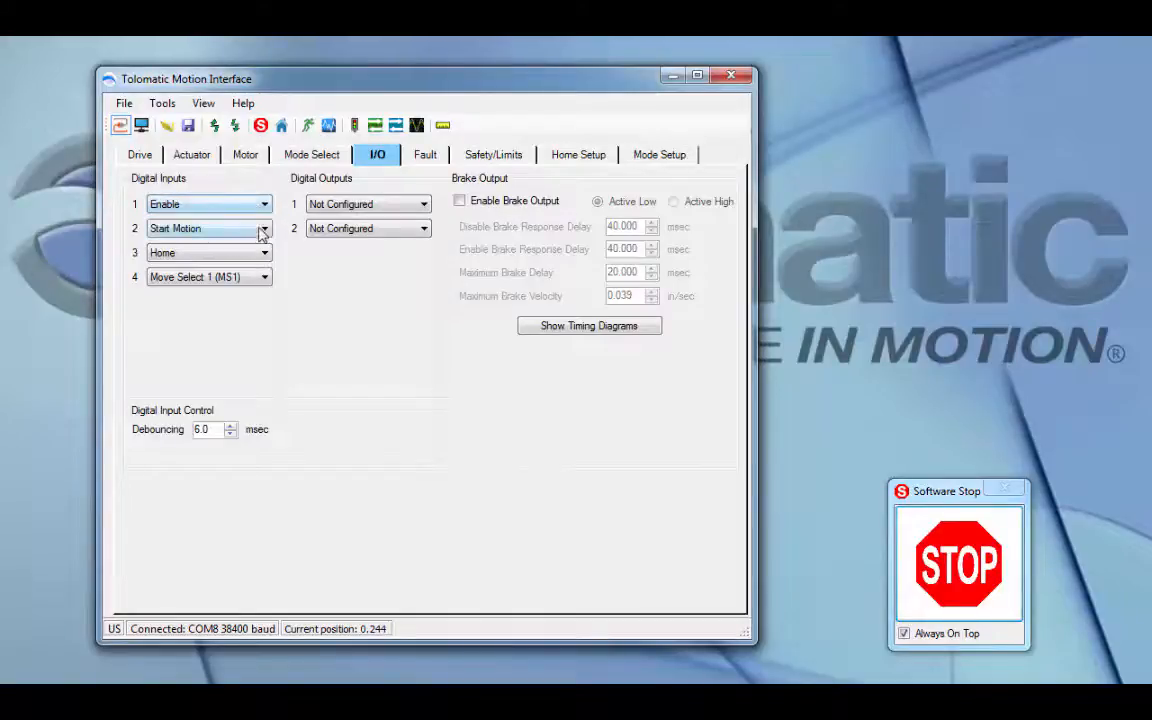
pyautogui.click(264, 252)
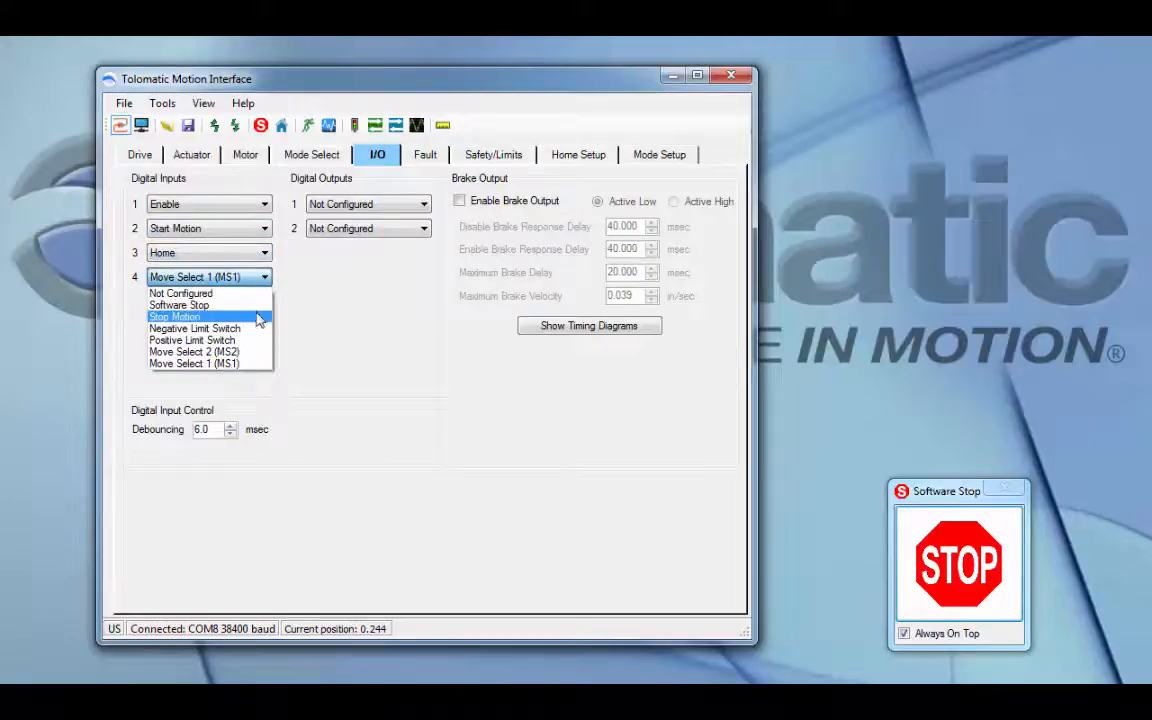
pyautogui.moveTo(260, 328)
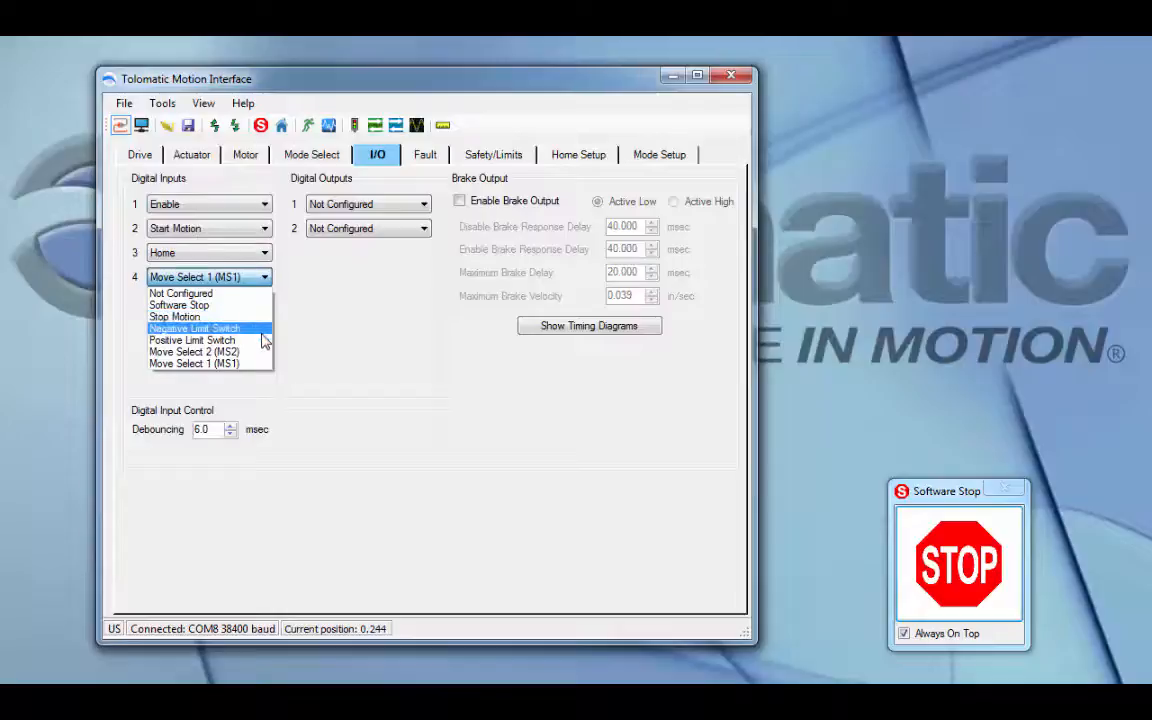
pyautogui.moveTo(256, 352)
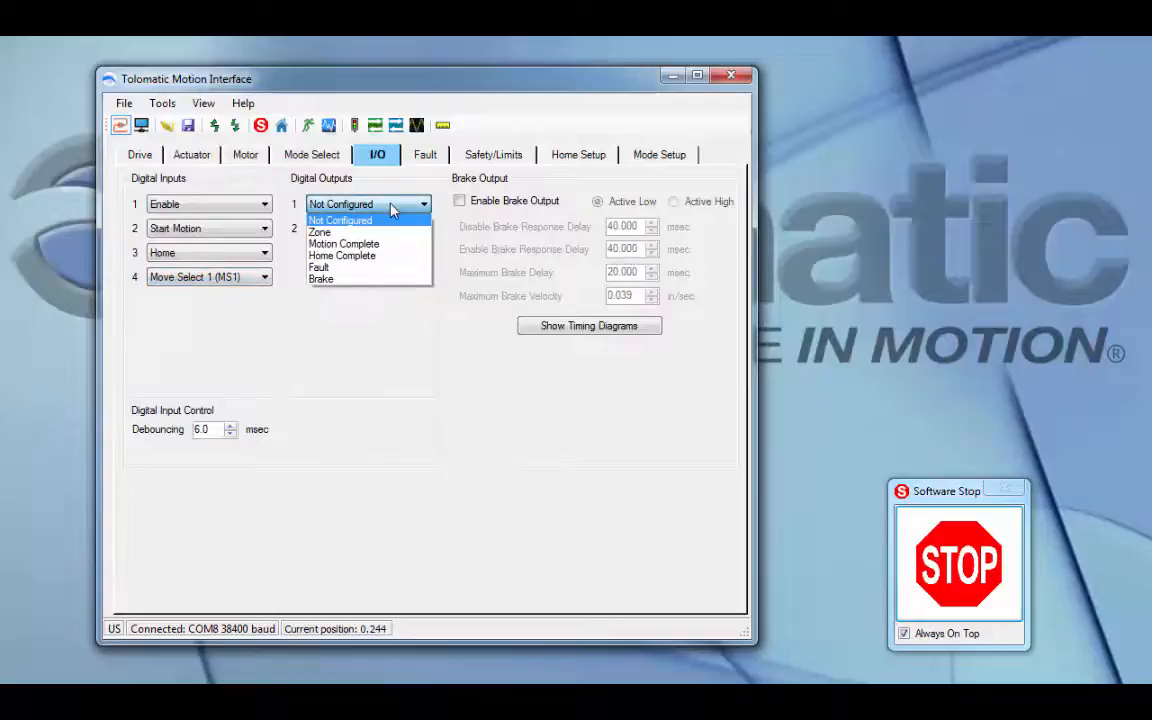
pyautogui.moveTo(408, 232)
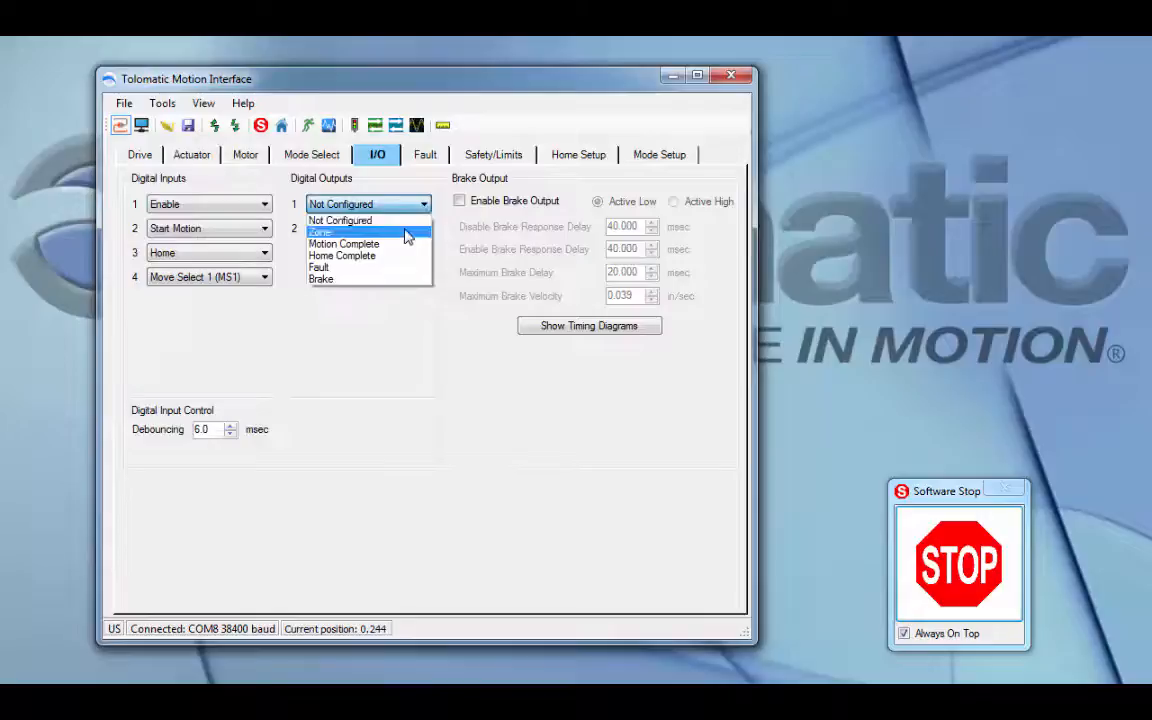
pyautogui.moveTo(404, 258)
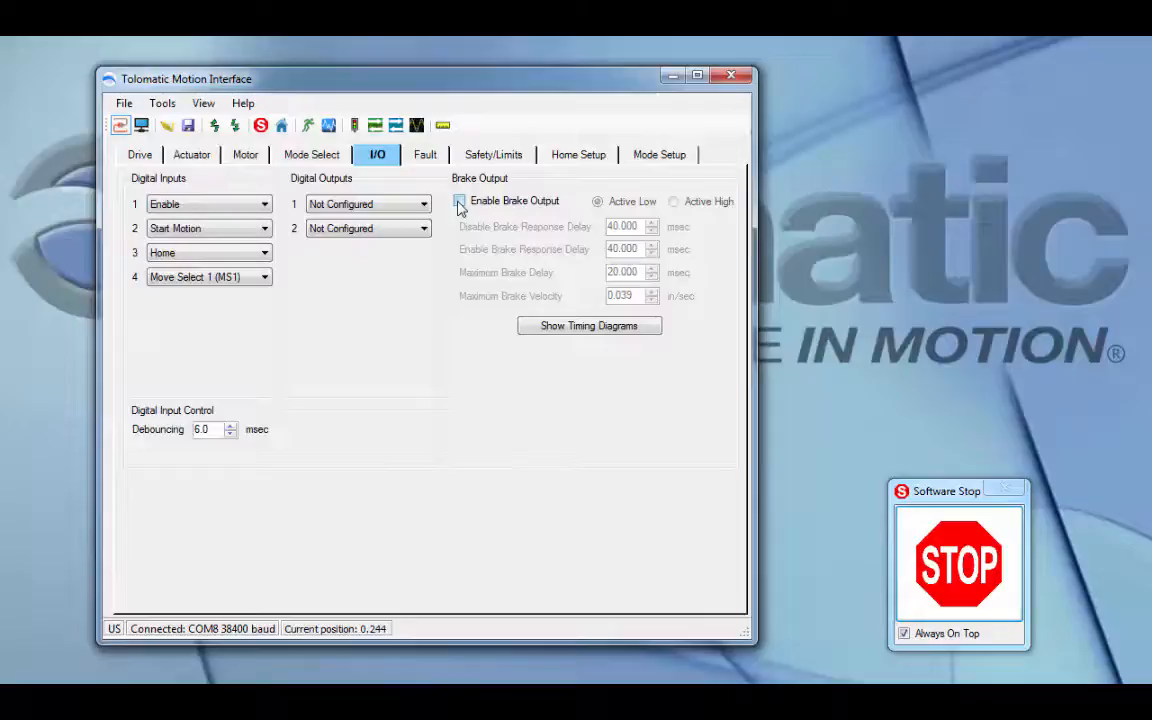
pyautogui.click(458, 200)
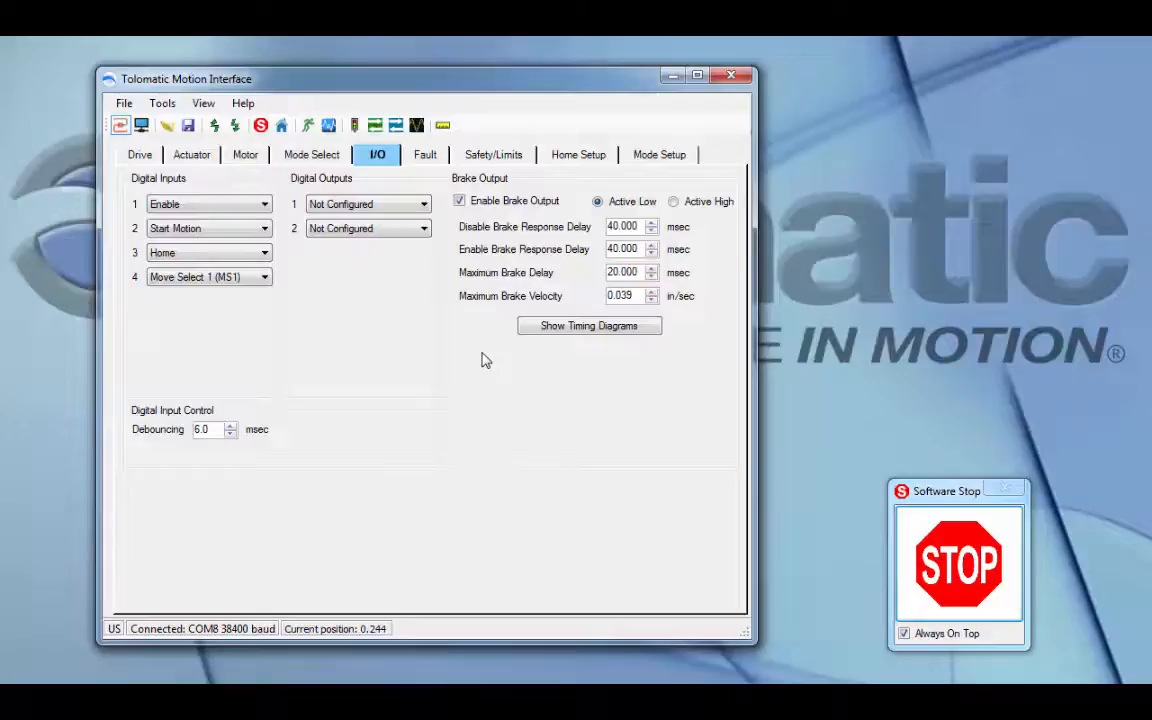
pyautogui.moveTo(136, 444)
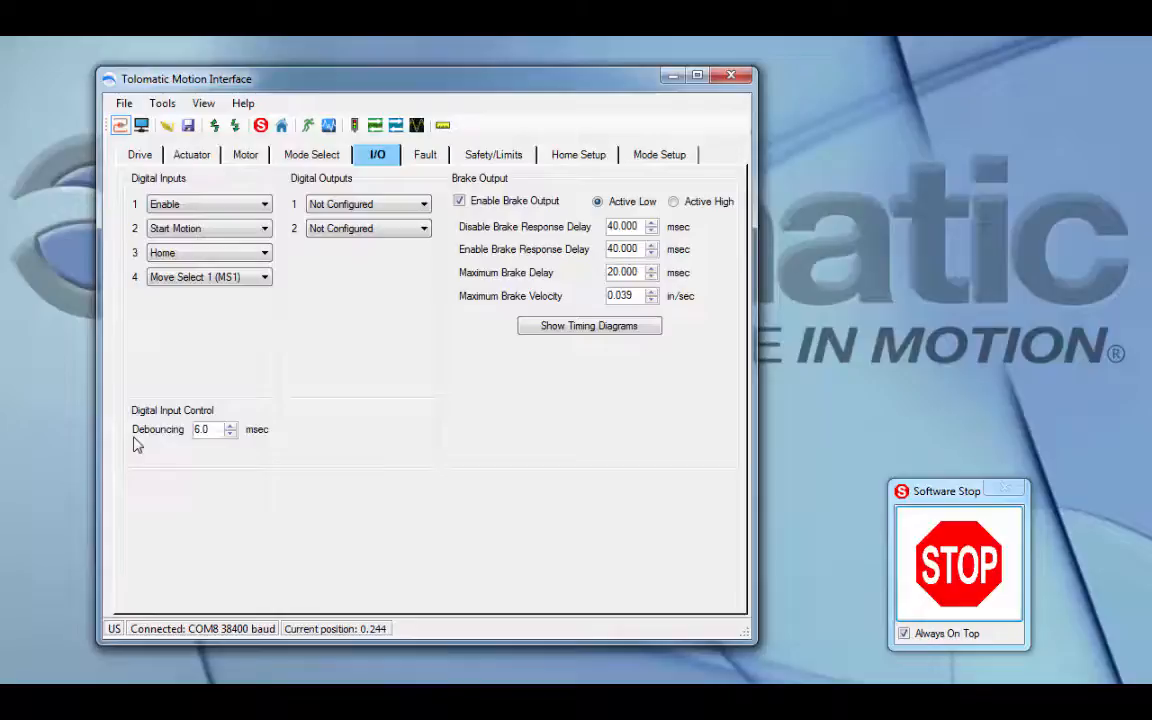
pyautogui.moveTo(146, 448)
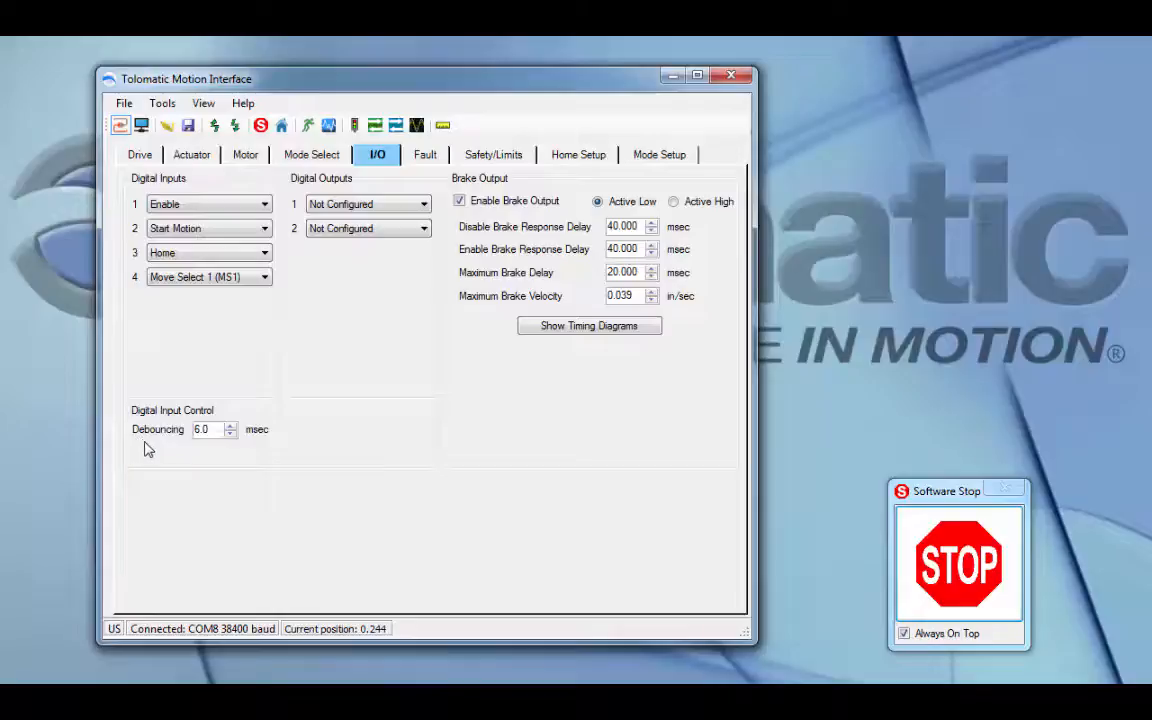
pyautogui.moveTo(184, 432)
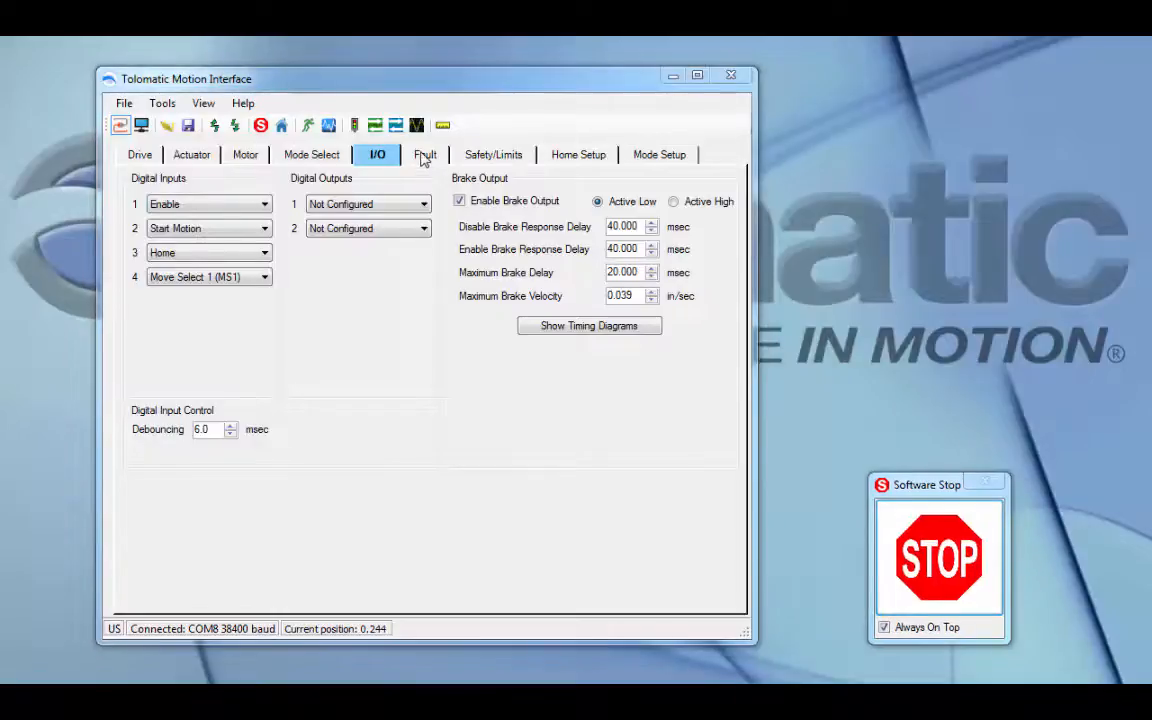
# Set the I2T Limit and Position Error fault responses to Disable Motor.
pyautogui.click(424, 154)
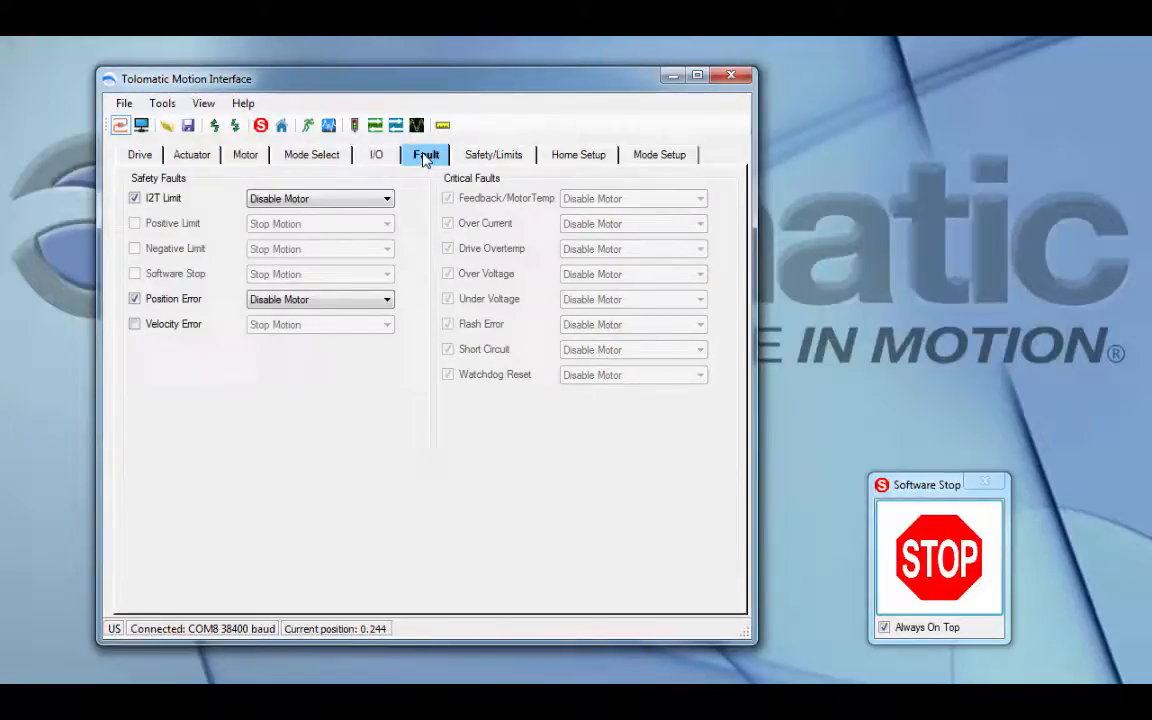
pyautogui.moveTo(358, 184)
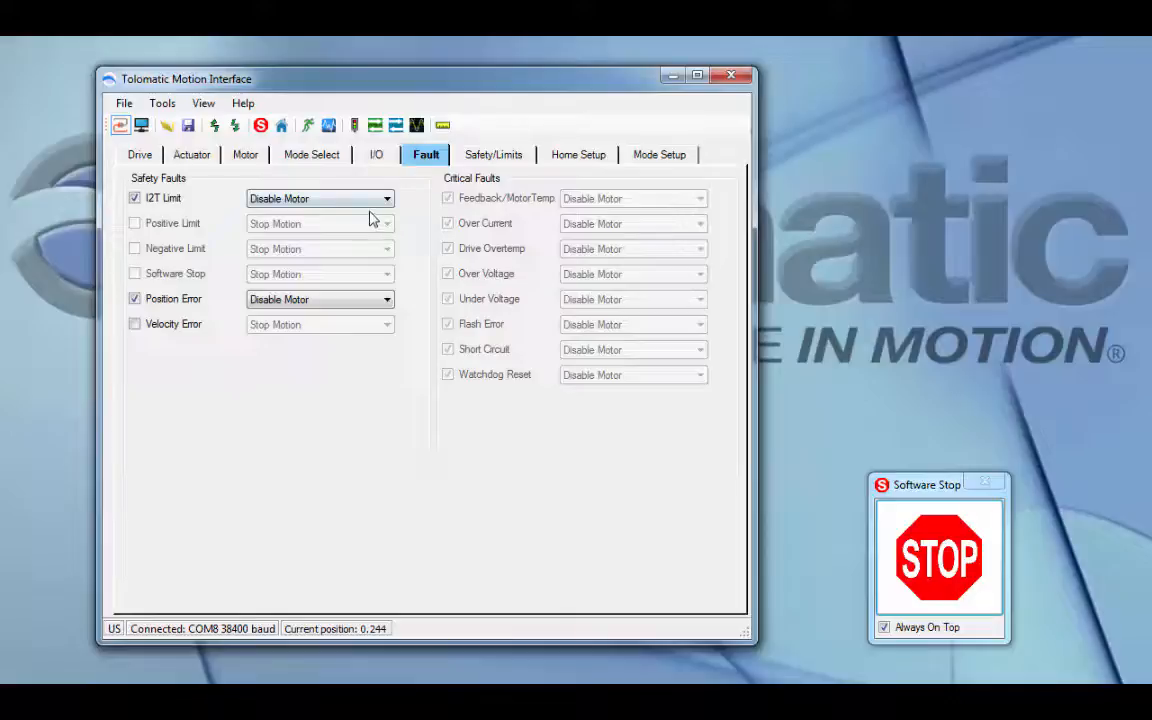
pyautogui.moveTo(324, 224)
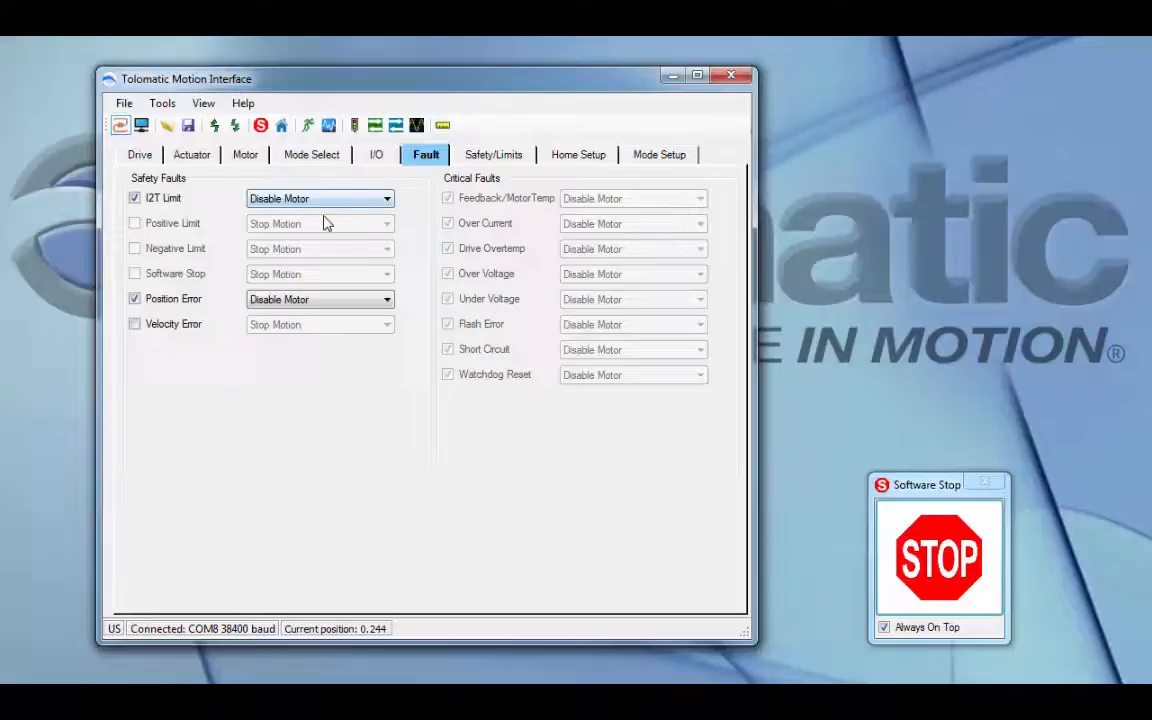
pyautogui.moveTo(334, 224)
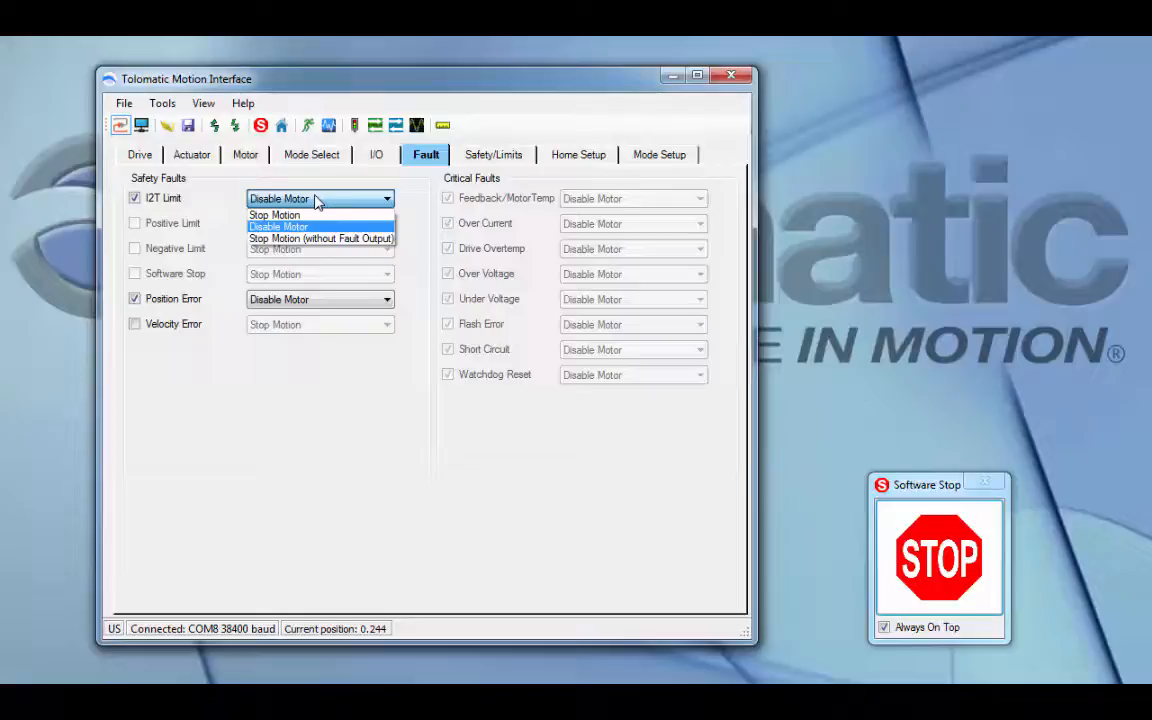
pyautogui.moveTo(322, 204)
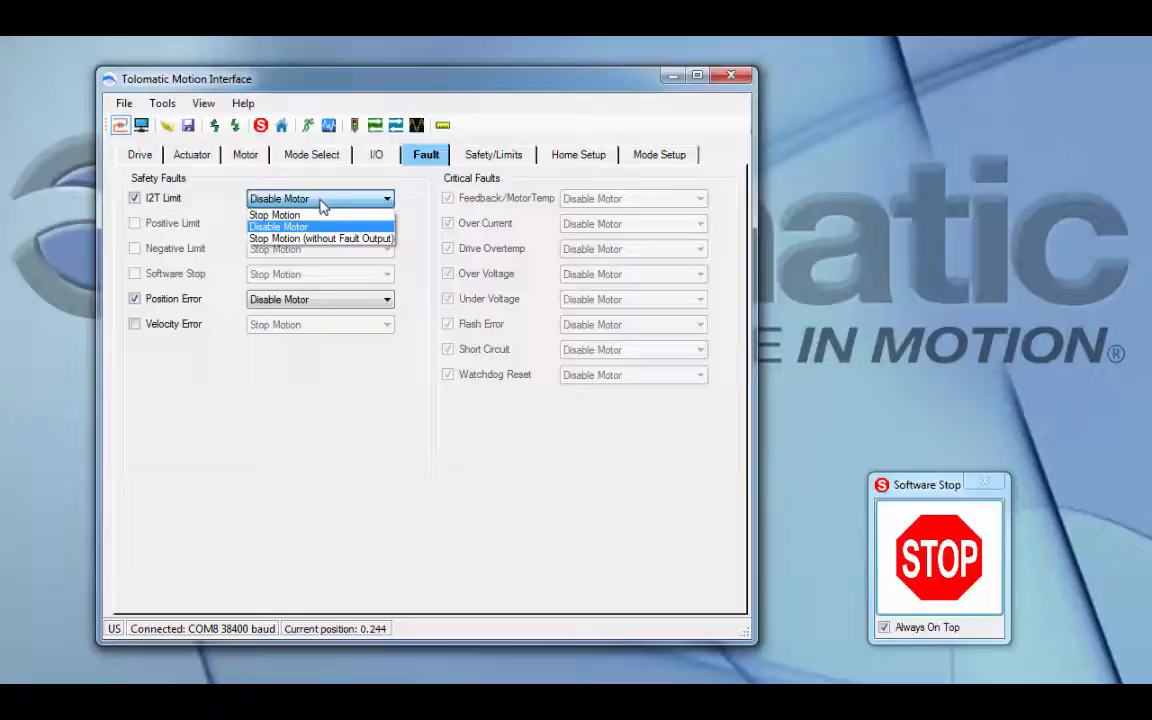
pyautogui.moveTo(340, 218)
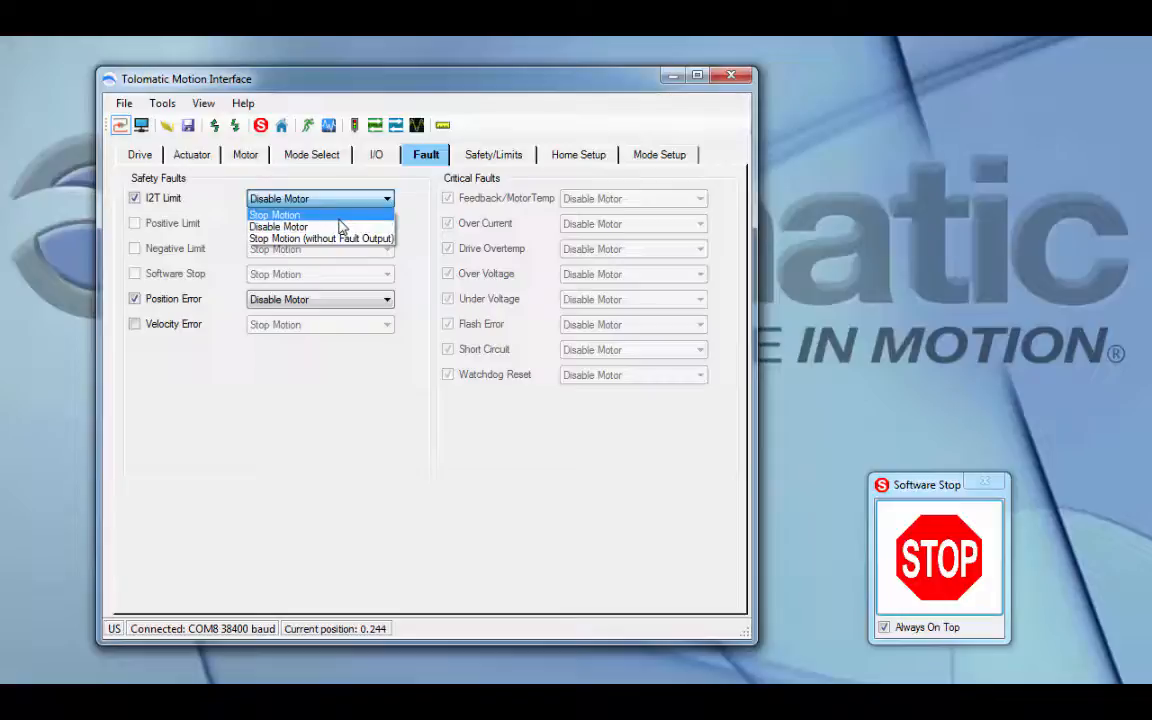
pyautogui.moveTo(344, 232)
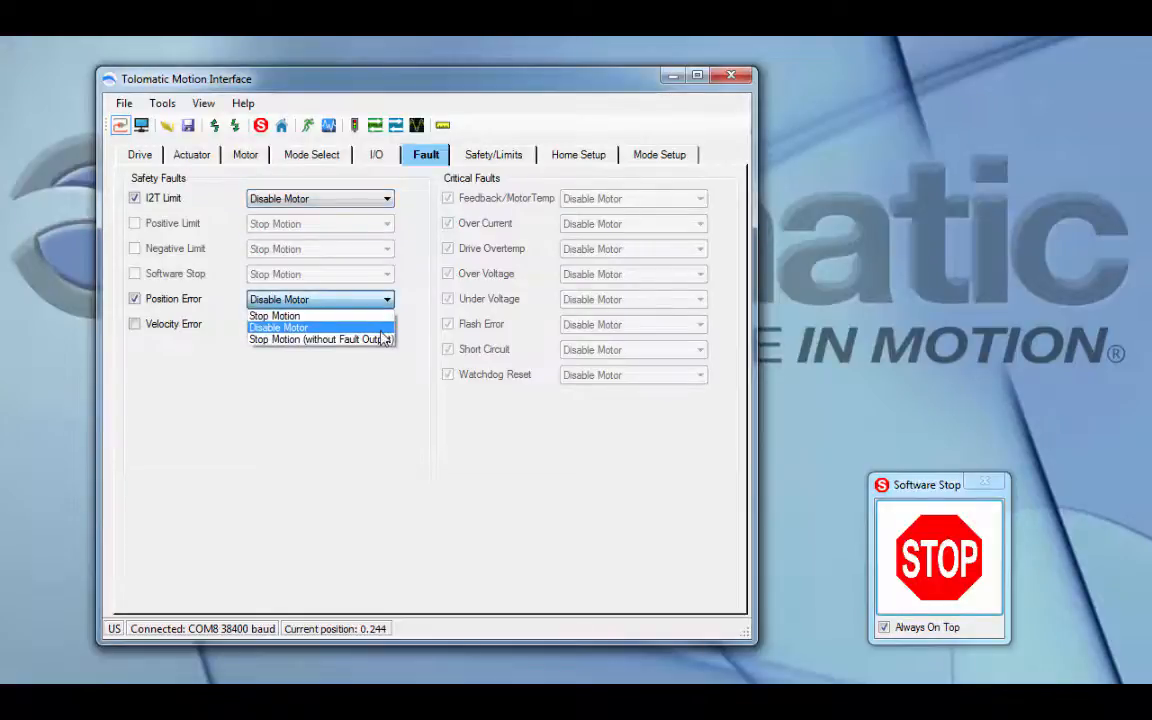
pyautogui.click(278, 328)
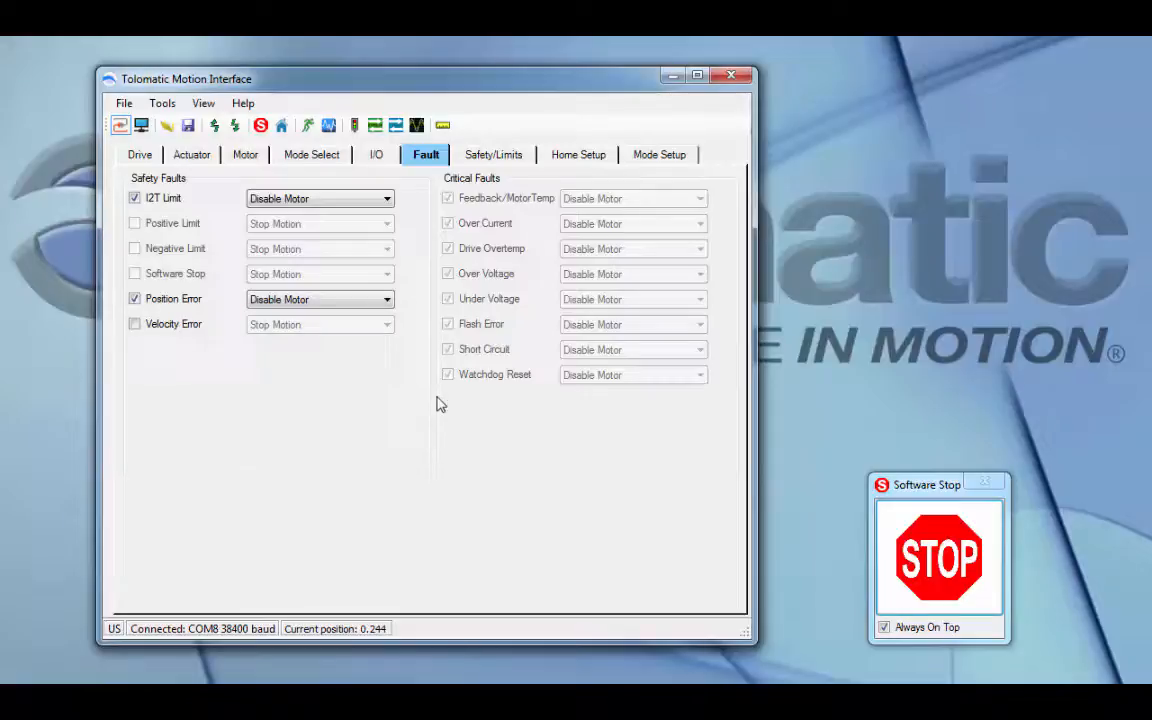
# Review the safety, motion and current limits and select a current limit value.
pyautogui.click(492, 154)
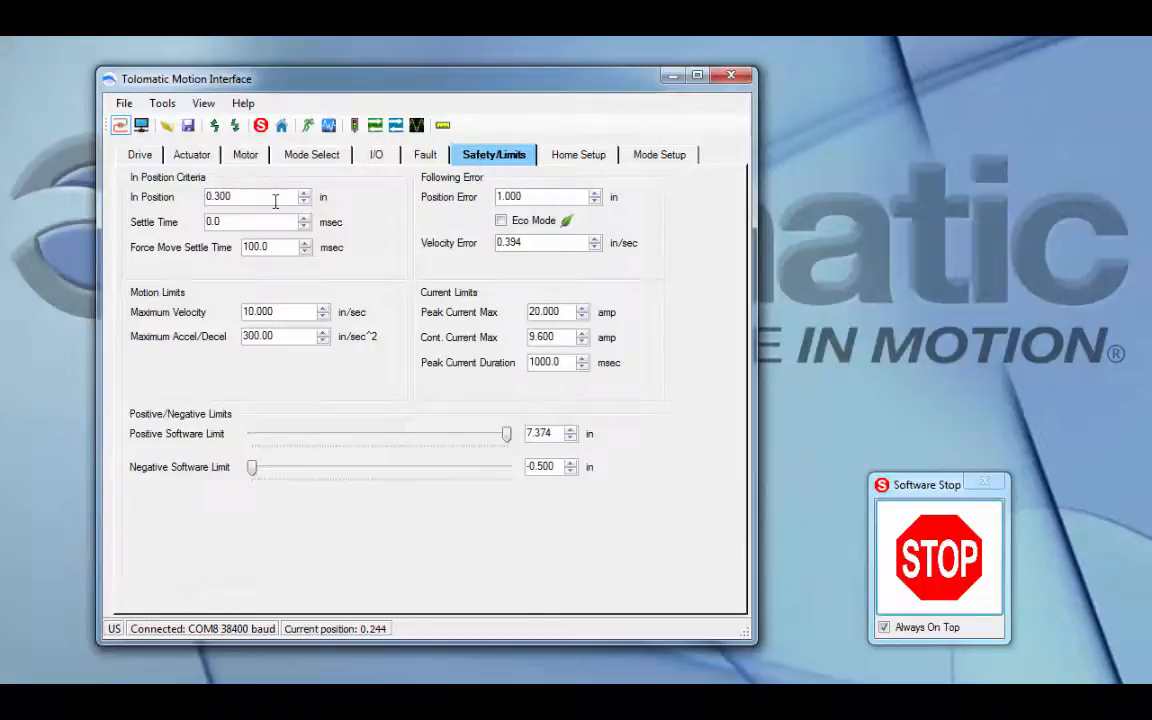
pyautogui.moveTo(664, 250)
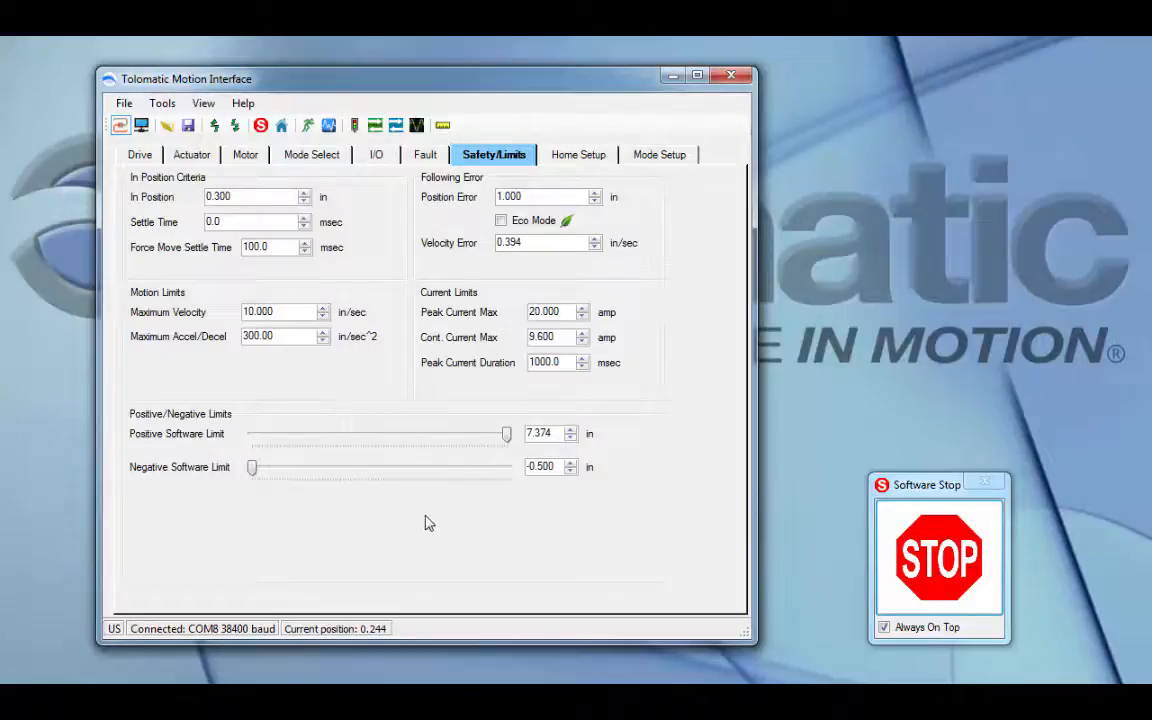
pyautogui.moveTo(276, 304)
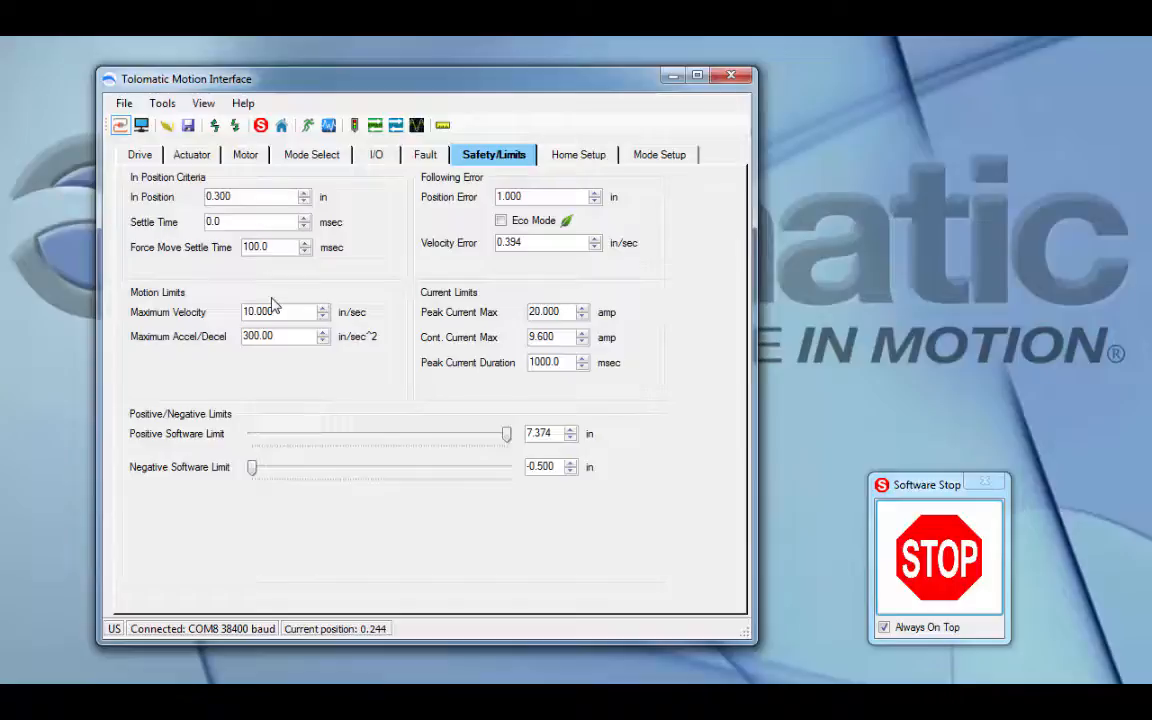
pyautogui.moveTo(484, 372)
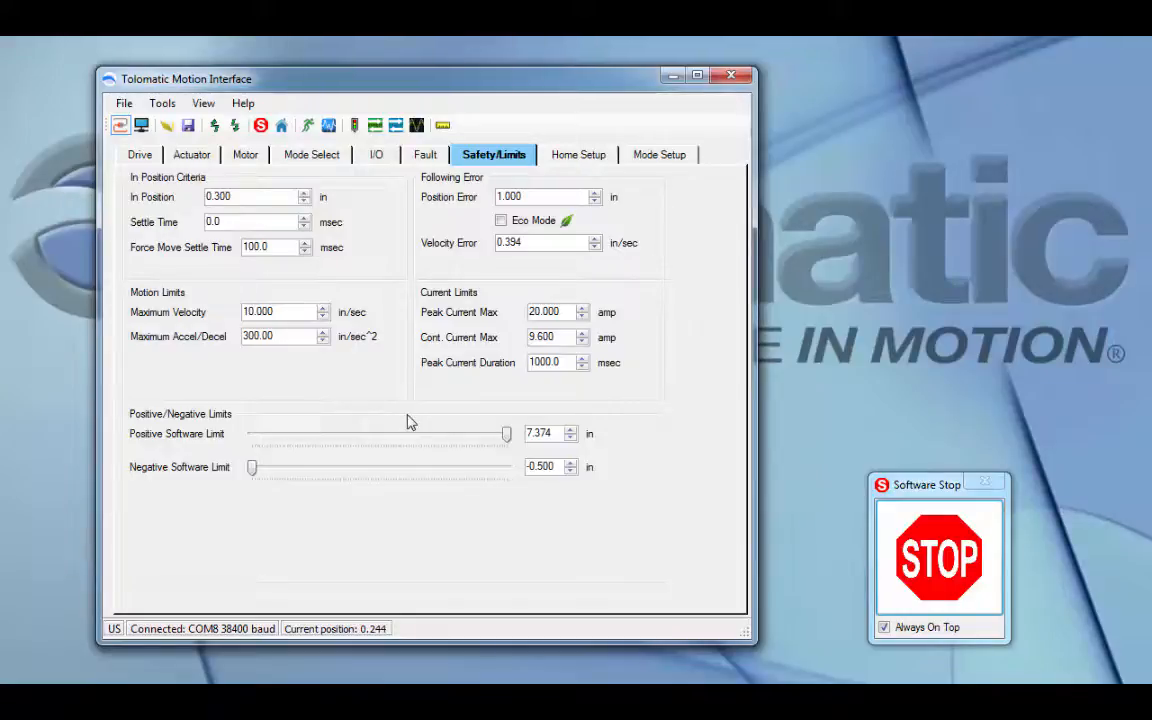
pyautogui.moveTo(628, 464)
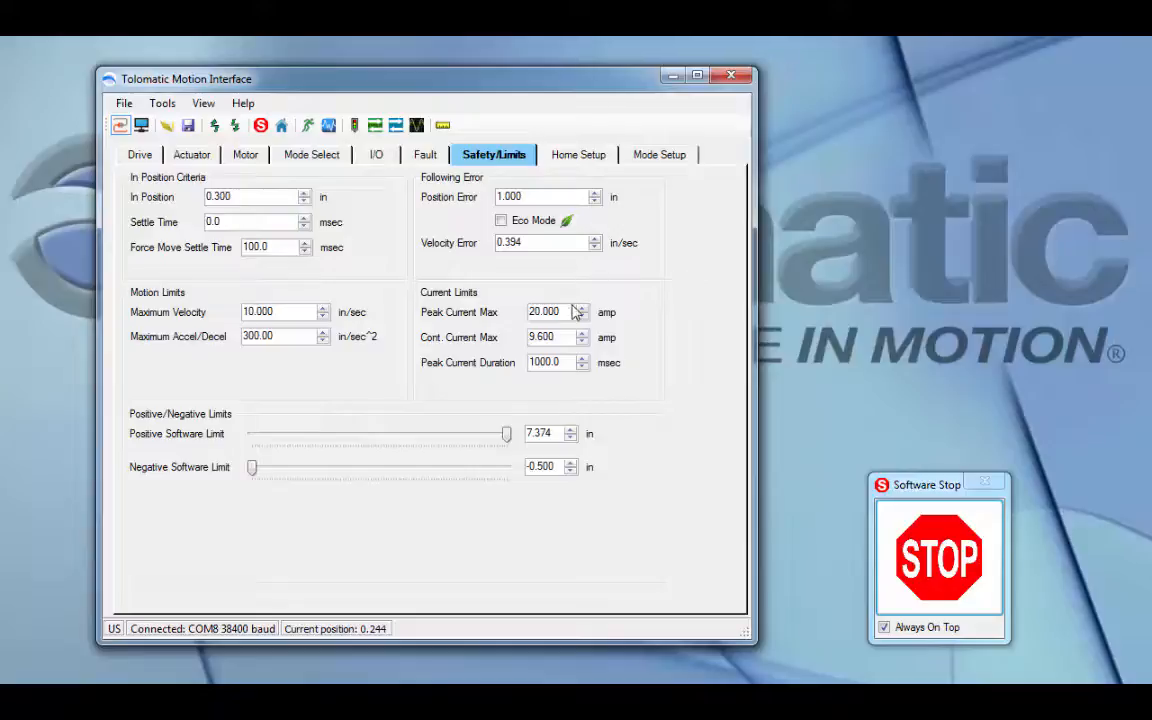
pyautogui.tripleClick(550, 362)
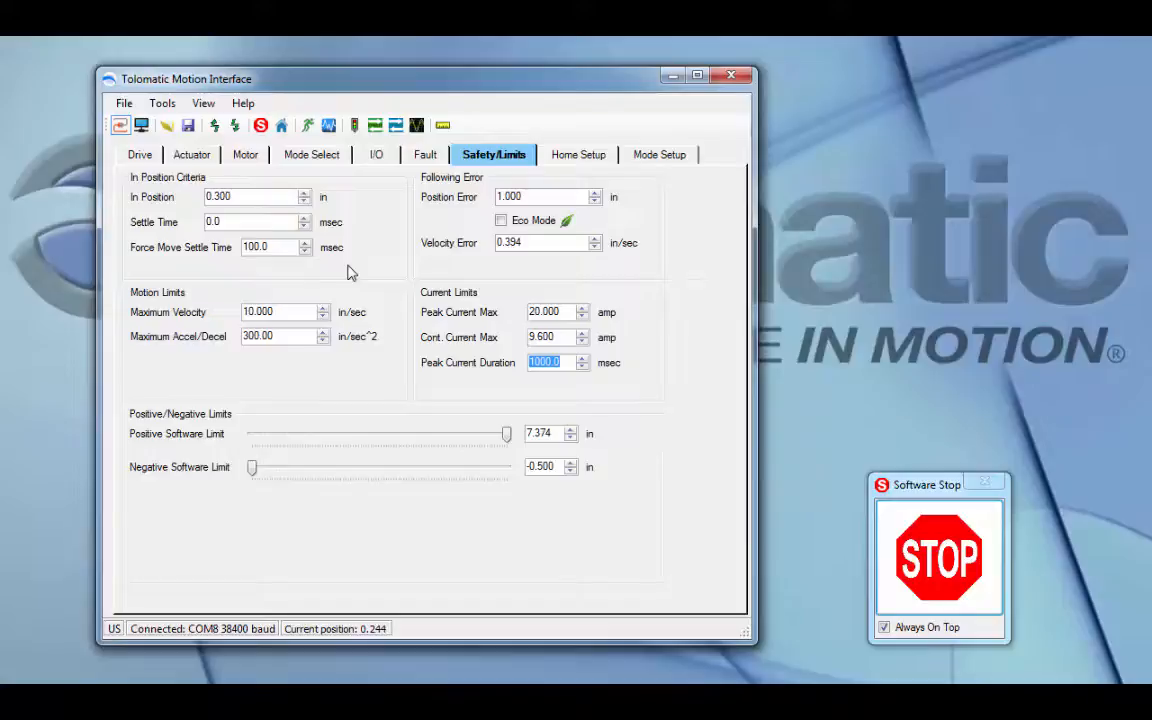
pyautogui.moveTo(400, 432)
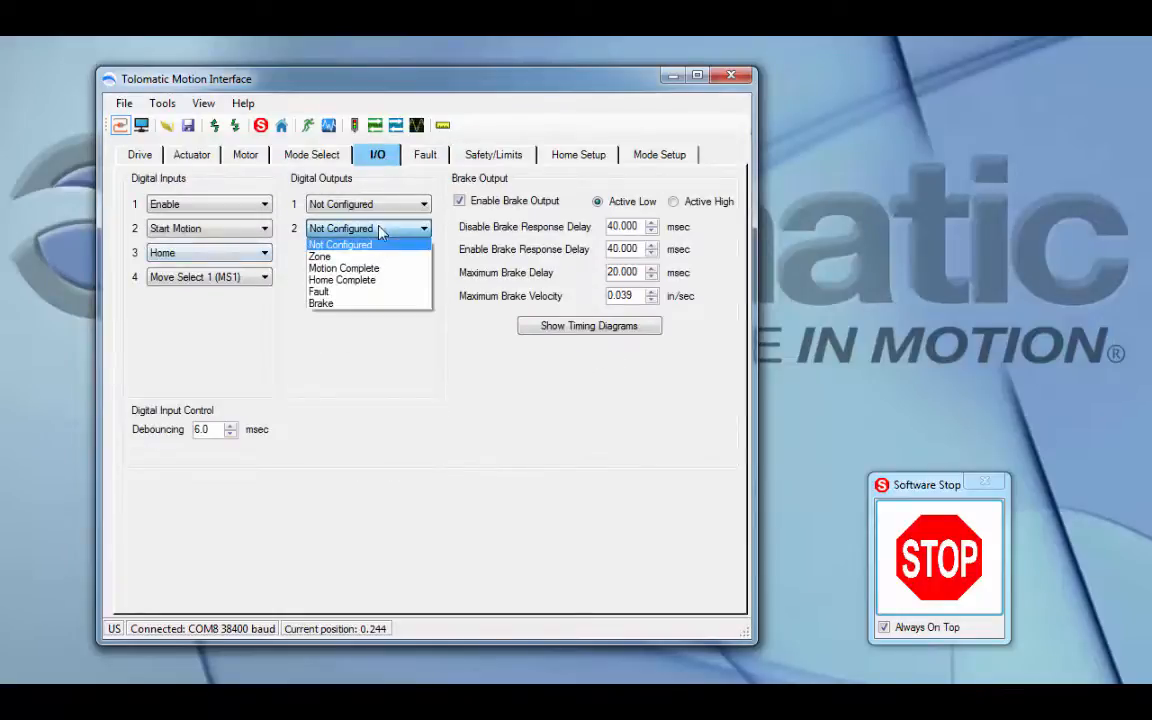
# Review the Safety/Limits page with the new zone bounds, then return to Home Setup.
pyautogui.click(576, 154)
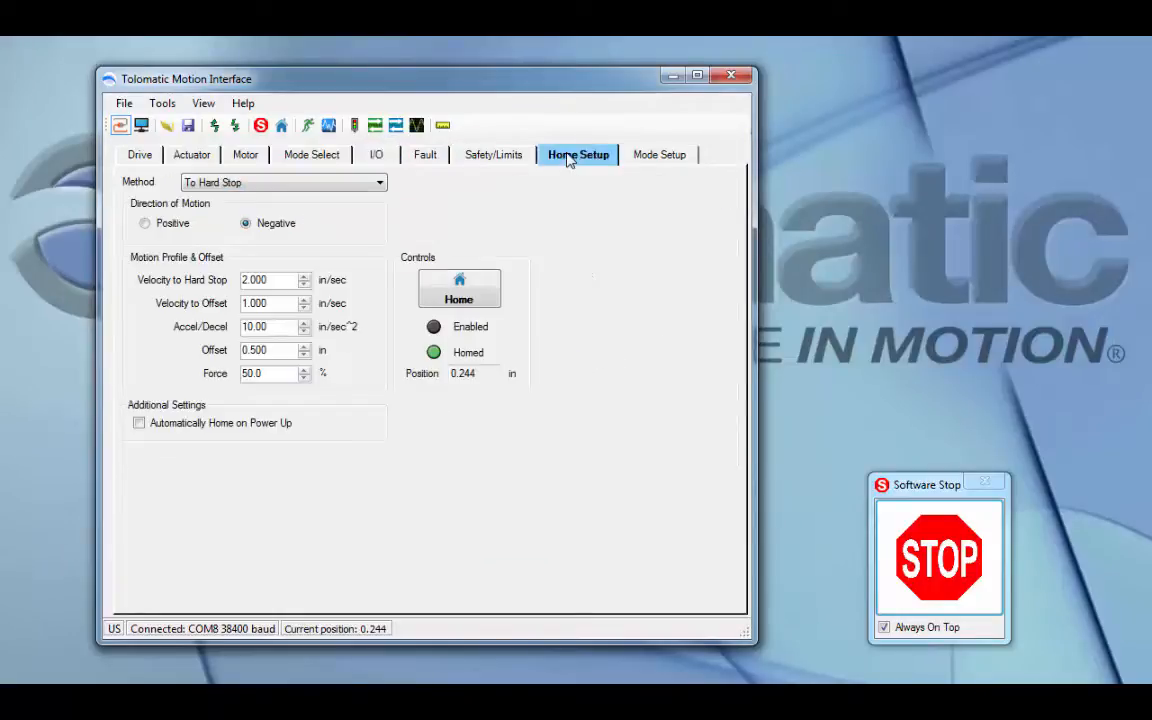
pyautogui.click(492, 154)
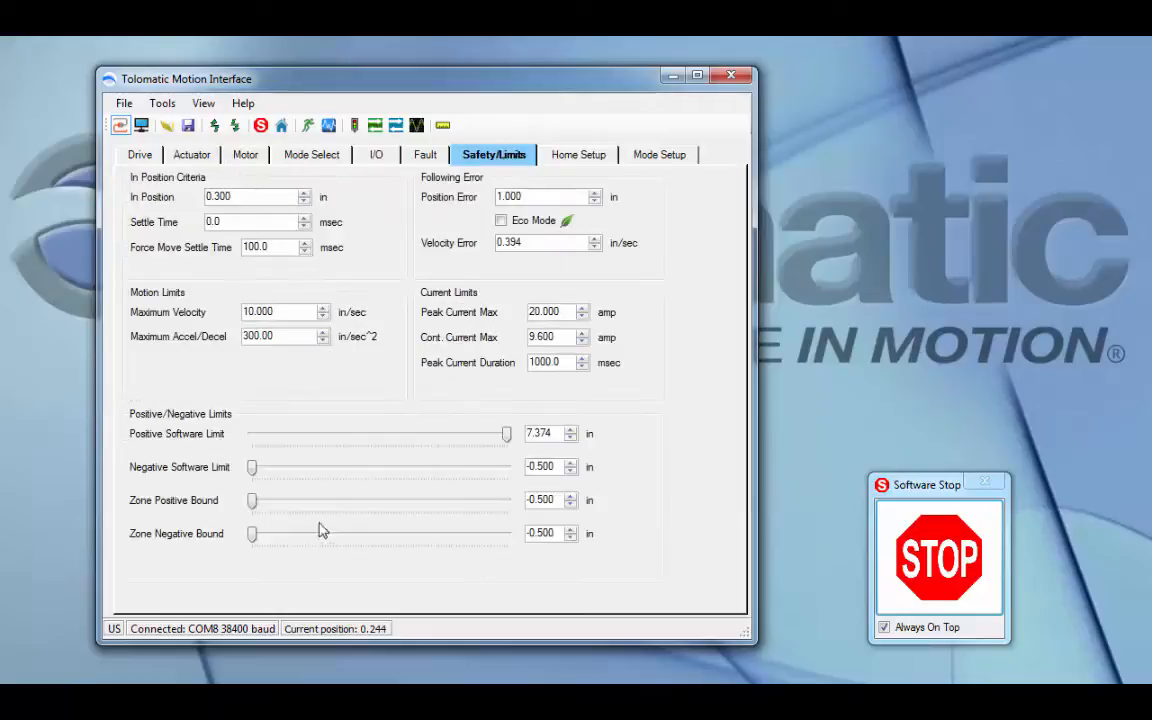
pyautogui.moveTo(340, 532)
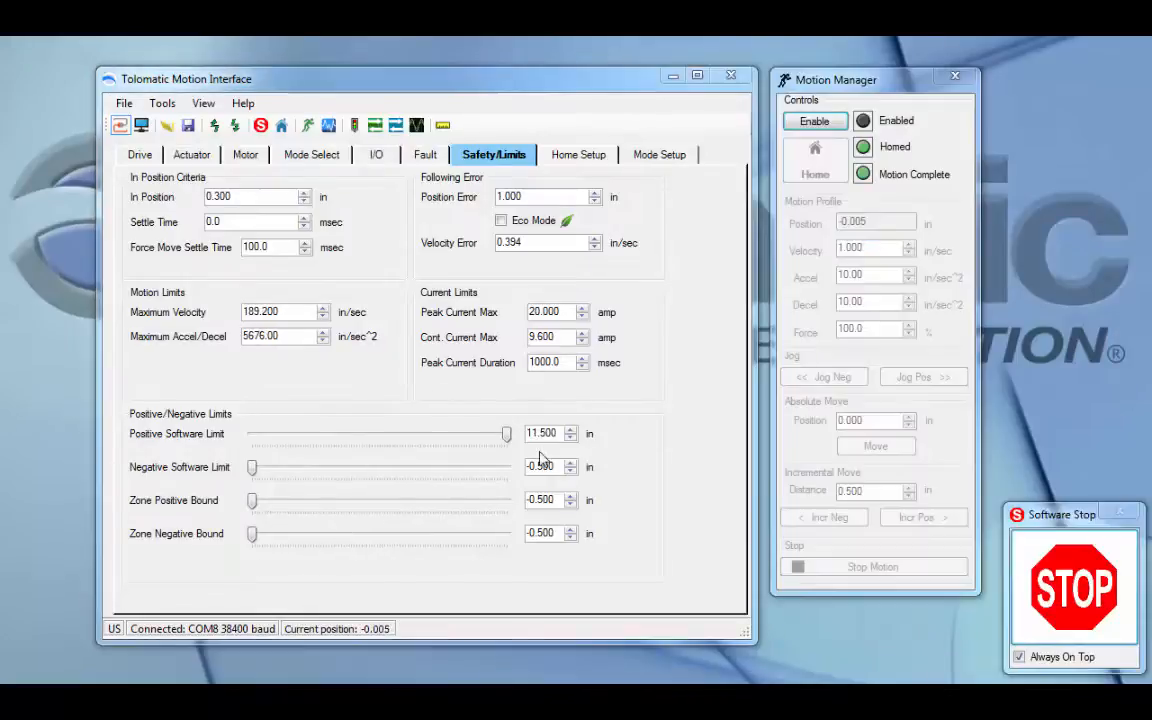
pyautogui.click(576, 154)
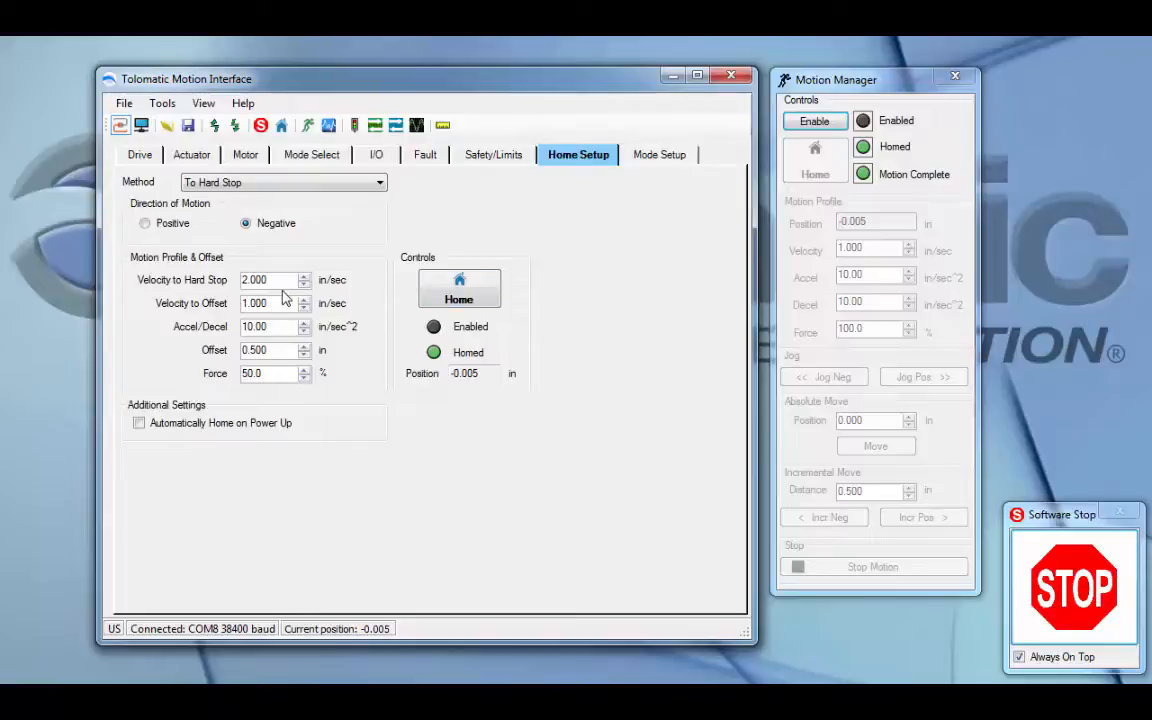
pyautogui.moveTo(292, 422)
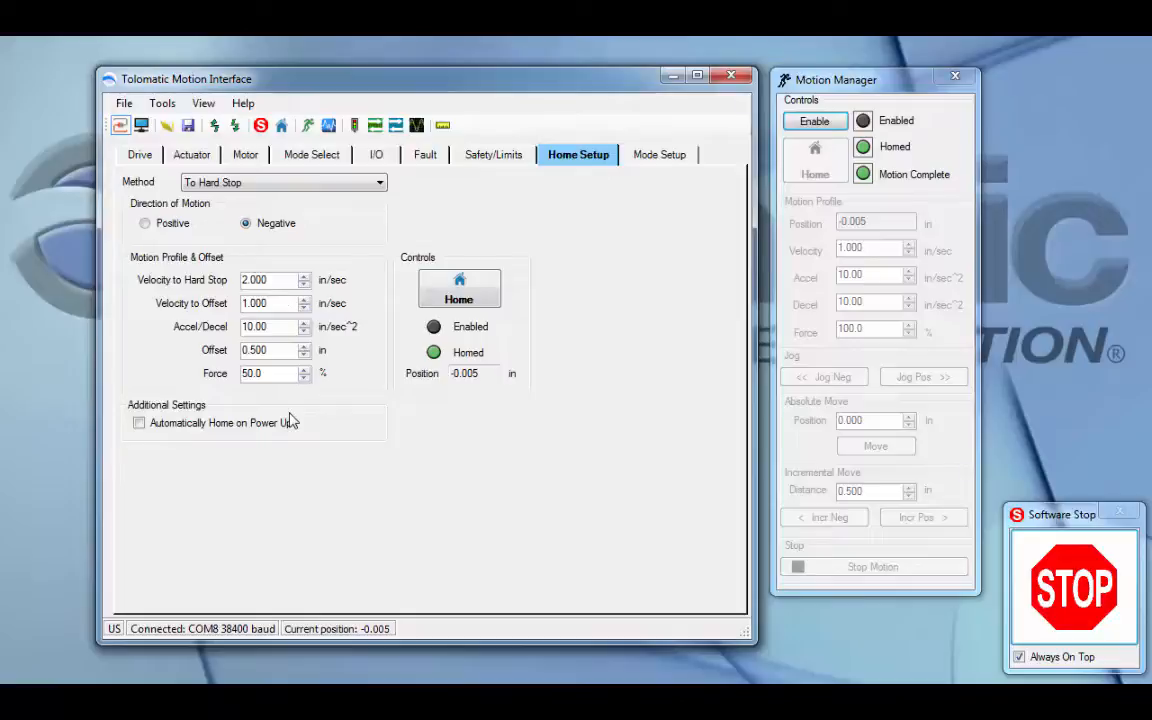
pyautogui.moveTo(292, 410)
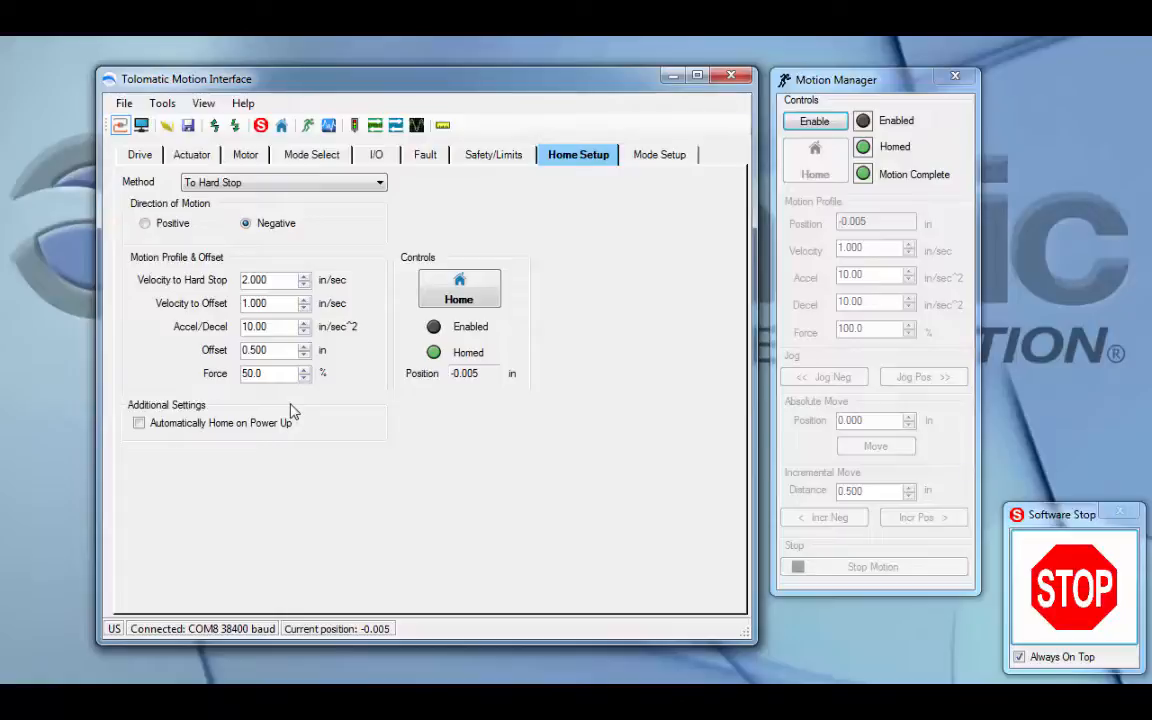
pyautogui.moveTo(316, 386)
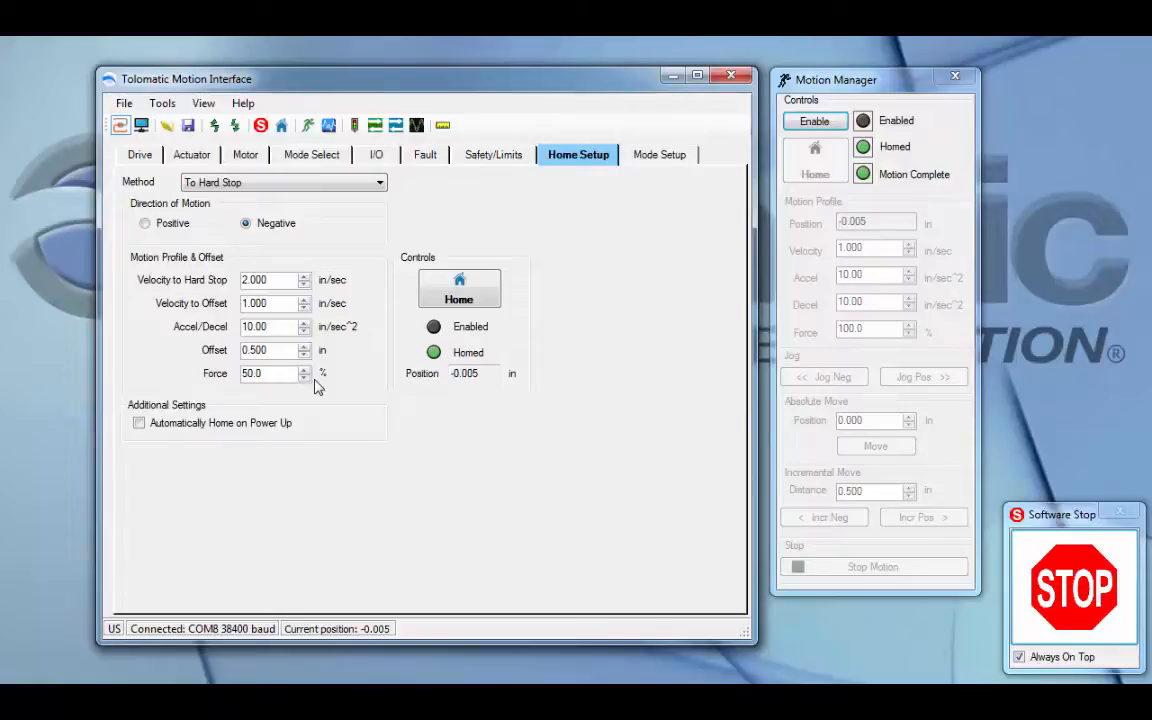
pyautogui.moveTo(258, 424)
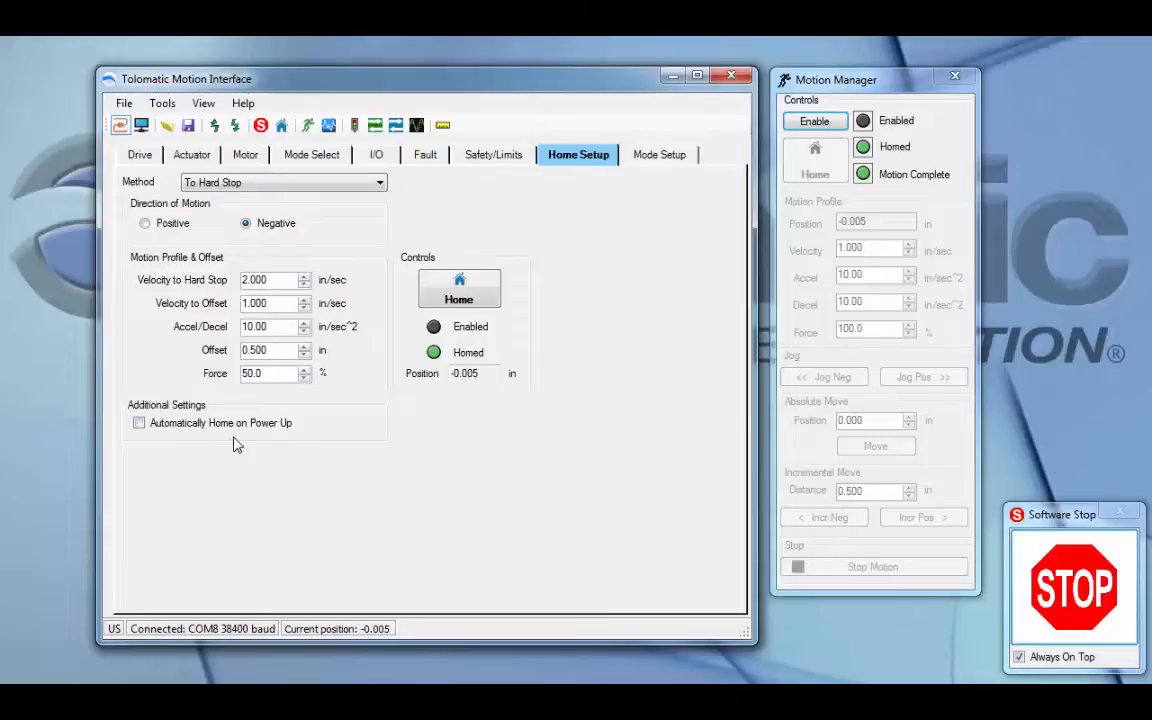
pyautogui.moveTo(240, 444)
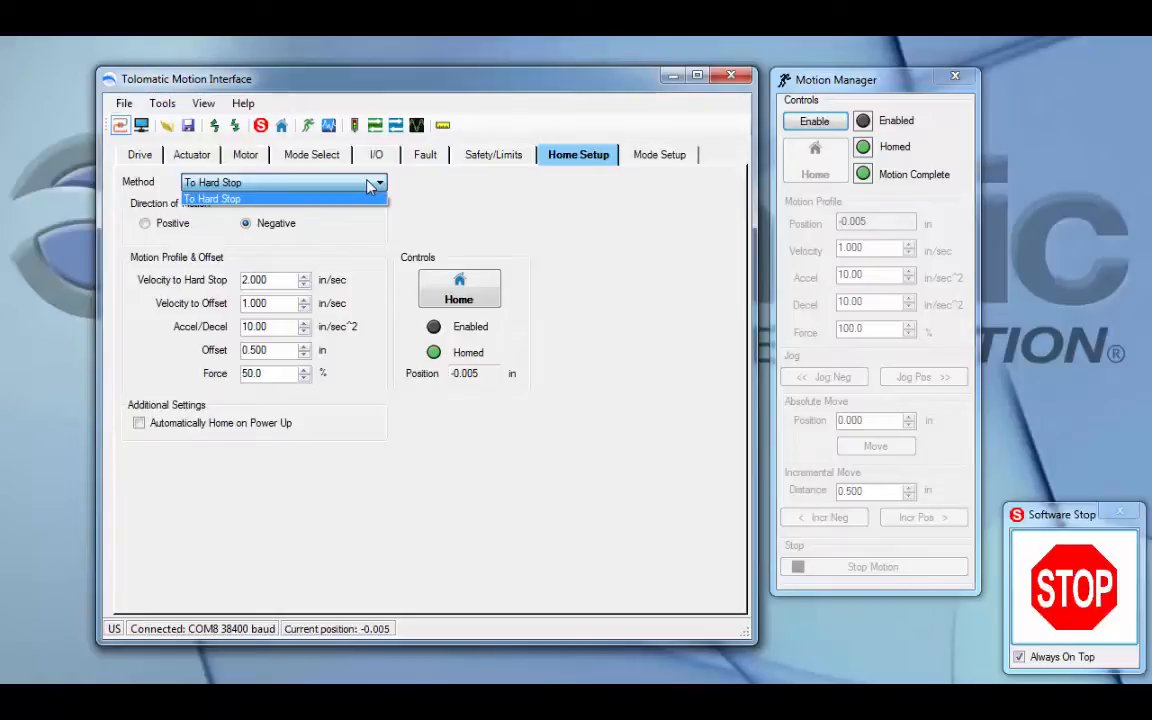
# Keep To Hard Stop as the homing method and show the RET, EXT and MIDDLE move definitions.
pyautogui.click(212, 198)
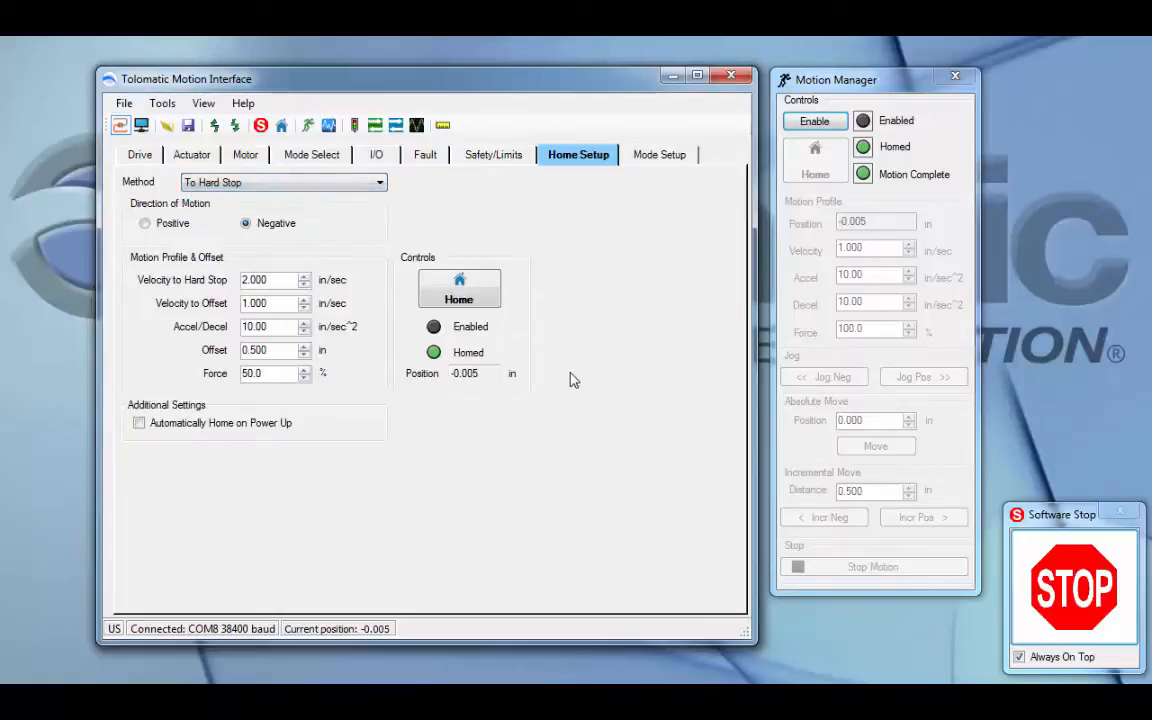
pyautogui.moveTo(602, 238)
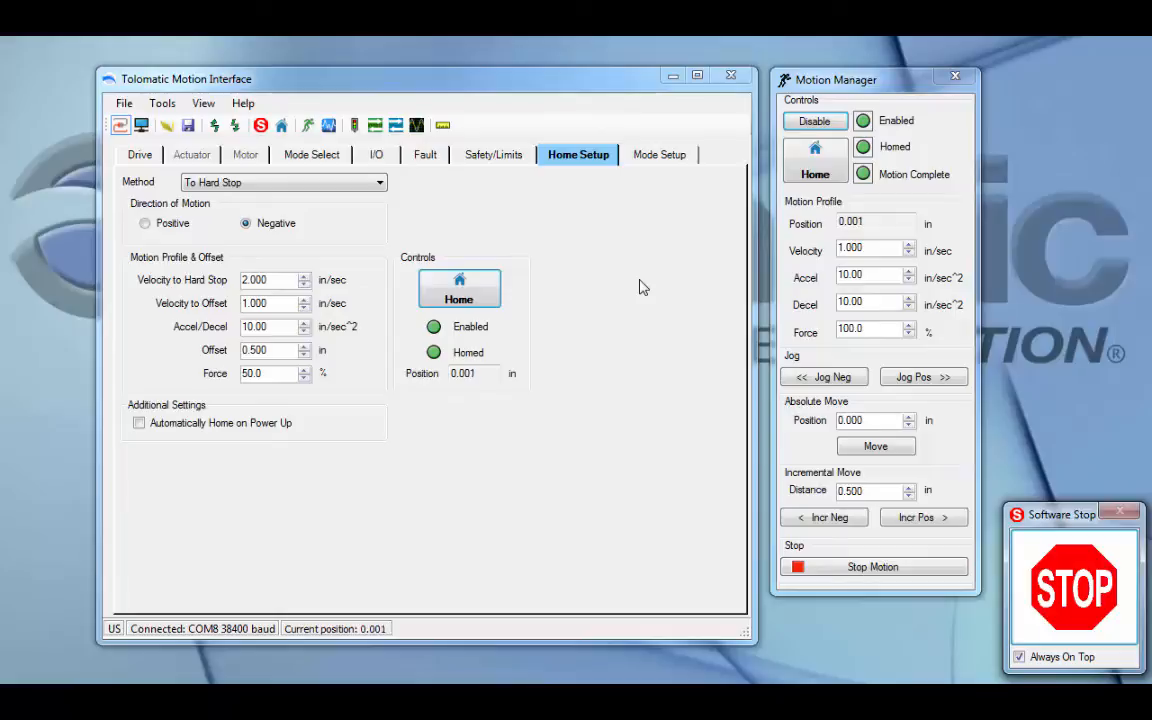
pyautogui.click(660, 154)
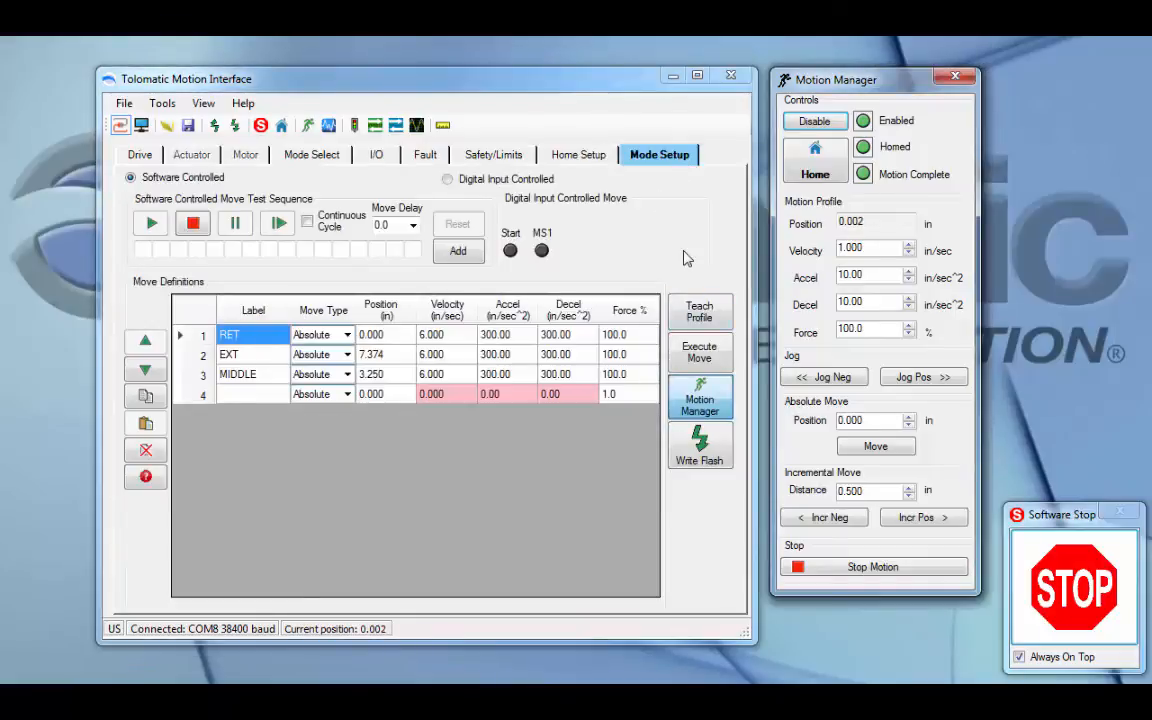